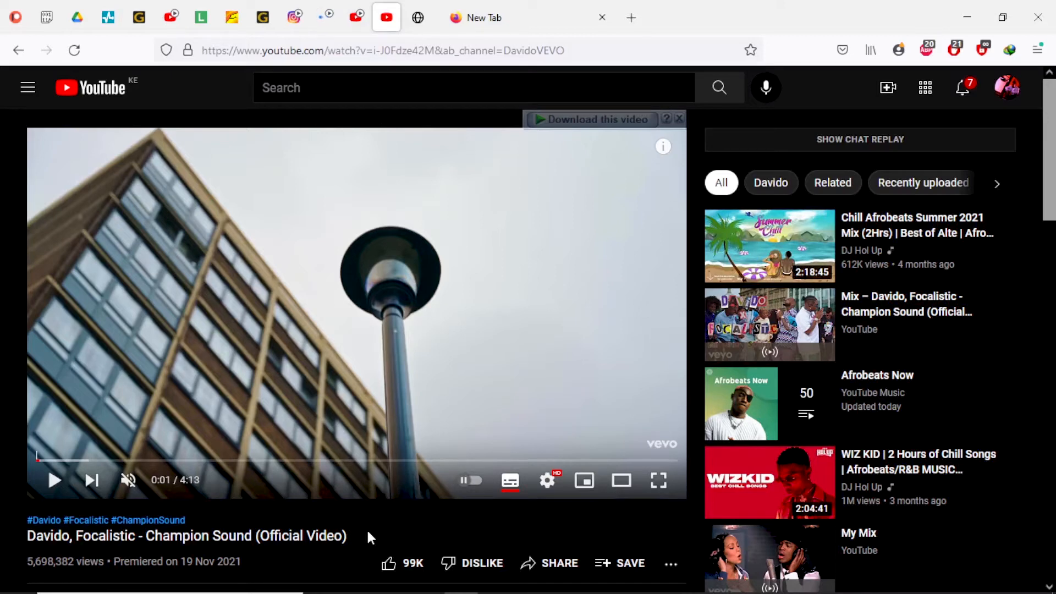
pyautogui.moveTo(276, 538)
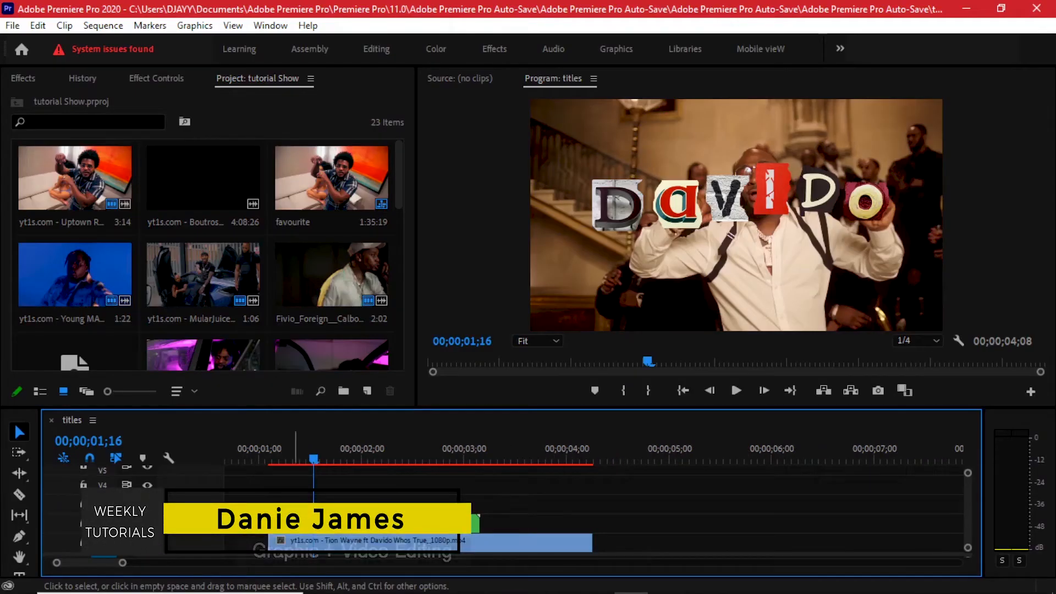
# Delete the nested DAVIDO letter sequence from track V2, leaving only the music video clip
pyautogui.click(736, 391)
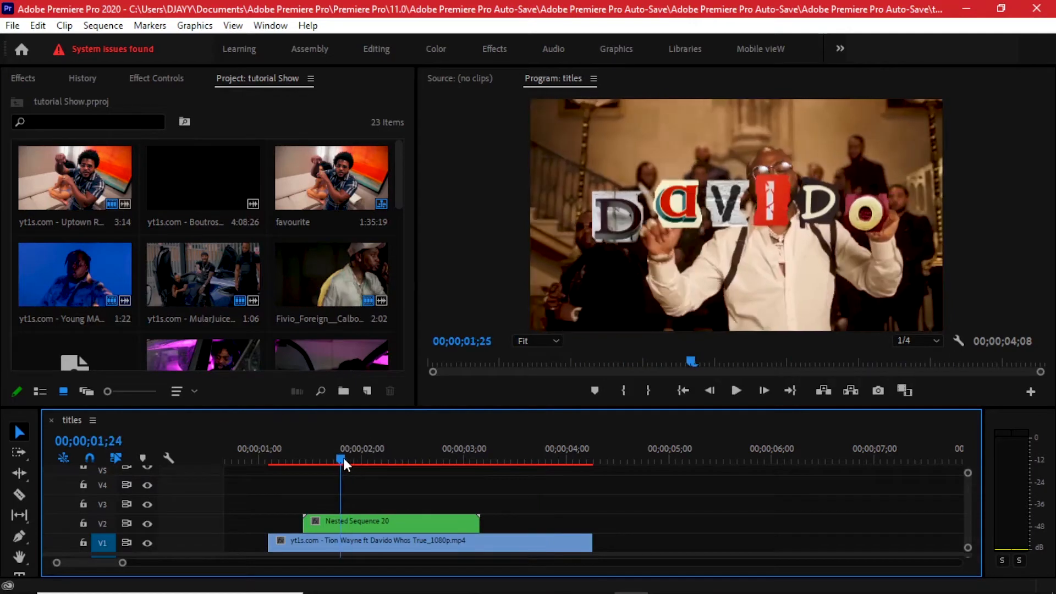
pyautogui.click(301, 460)
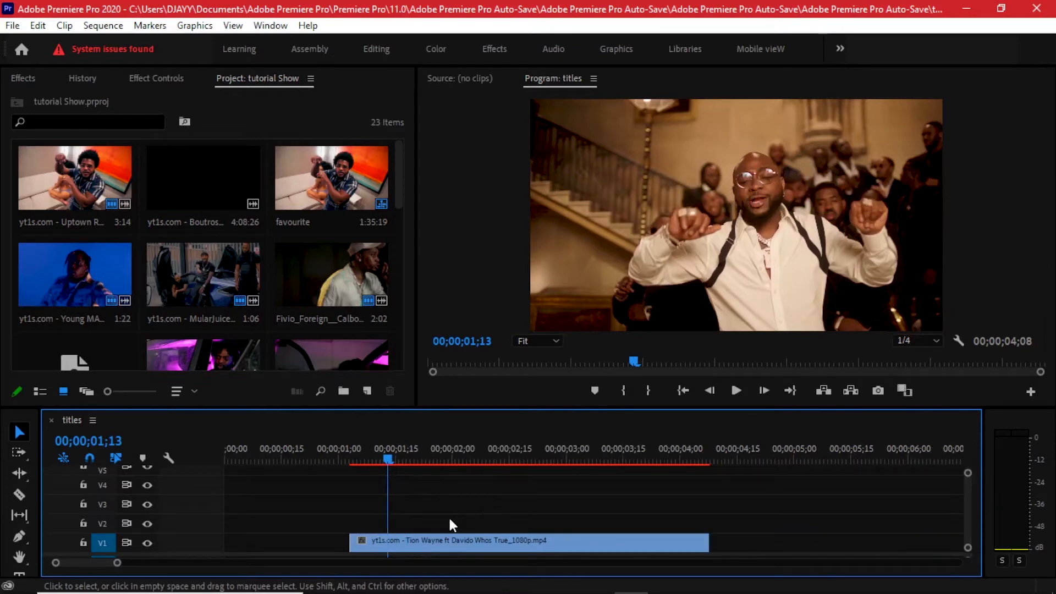
pyautogui.moveTo(337, 522)
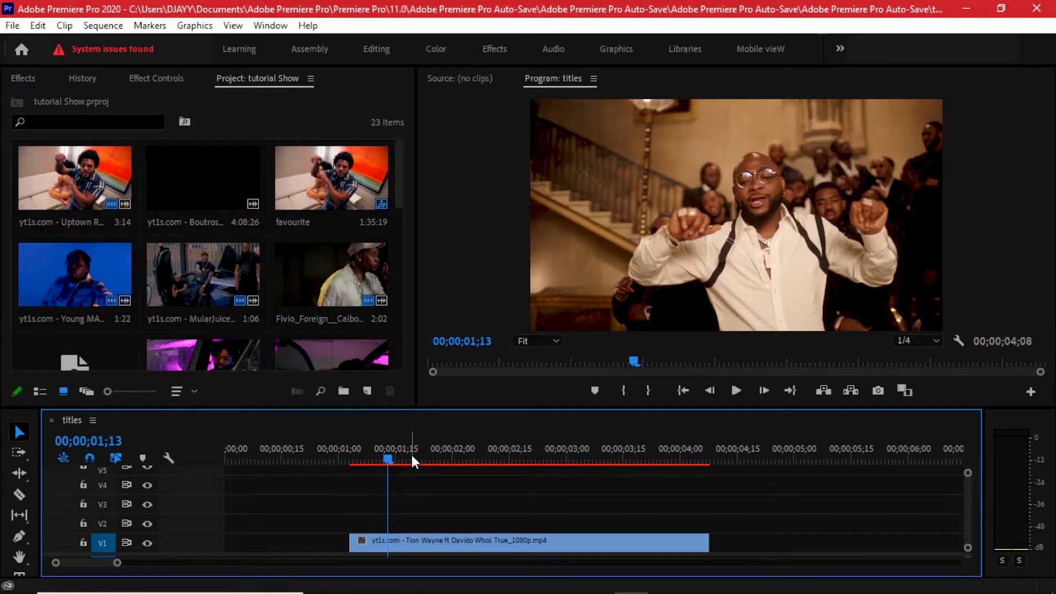
# Export the frame at 00;00;01;24 as a JPEG still to the Desktop via Export Frame
pyautogui.click(428, 460)
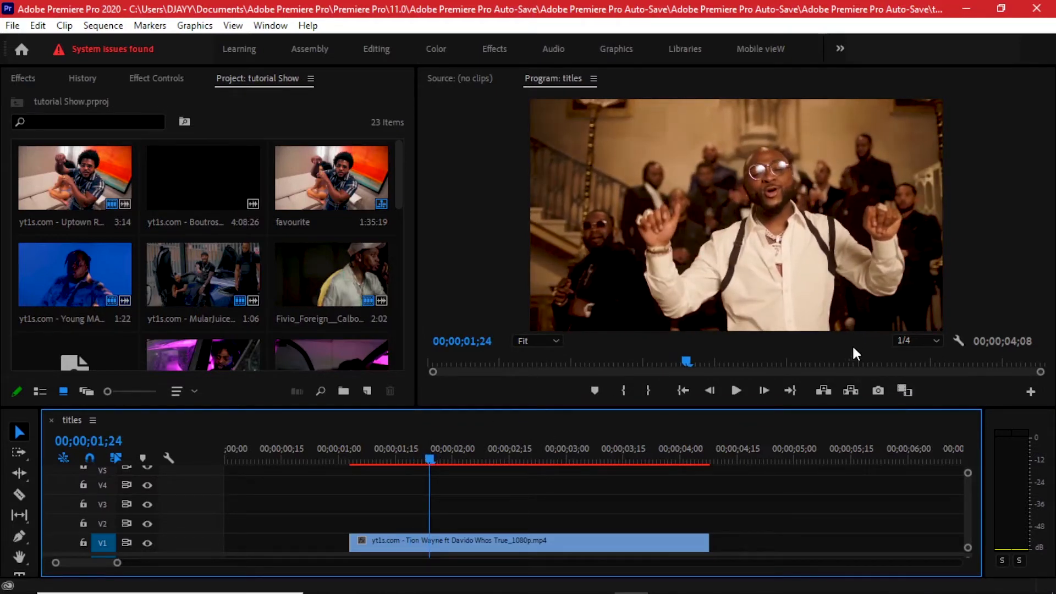
pyautogui.moveTo(874, 403)
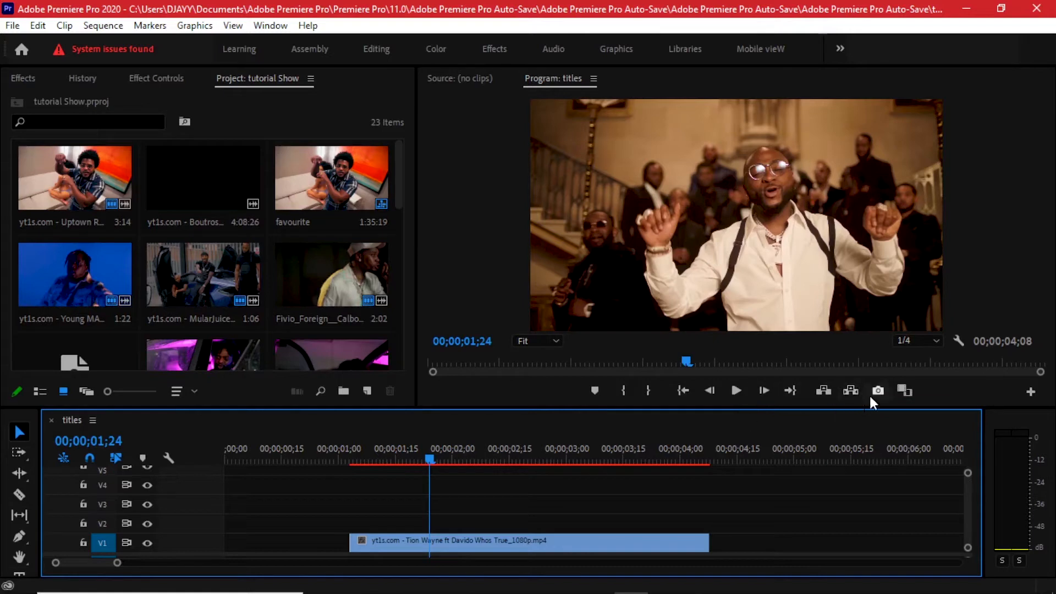
pyautogui.moveTo(878, 391)
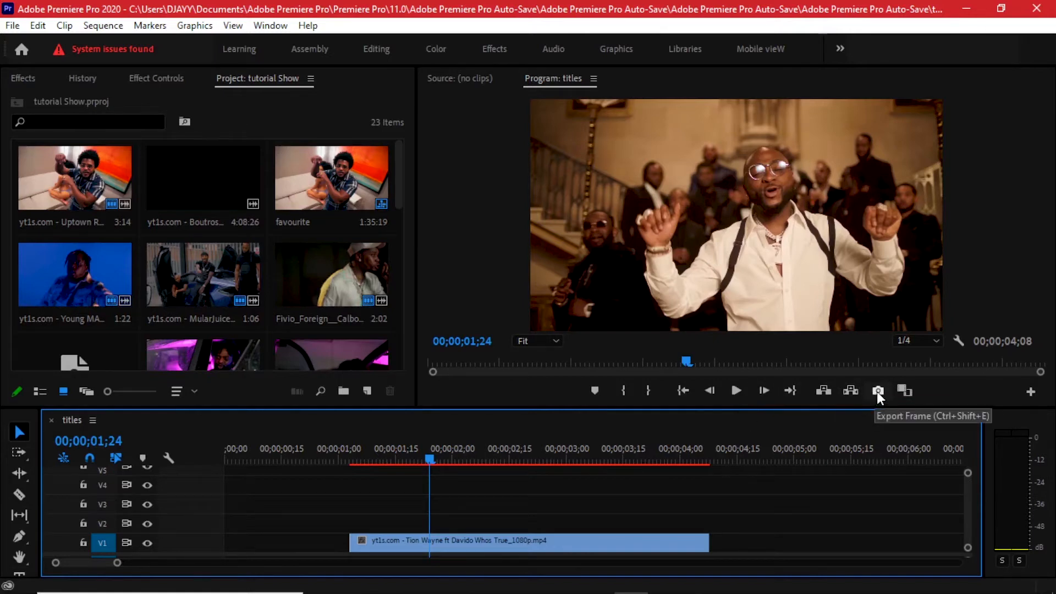
pyautogui.moveTo(1042, 400)
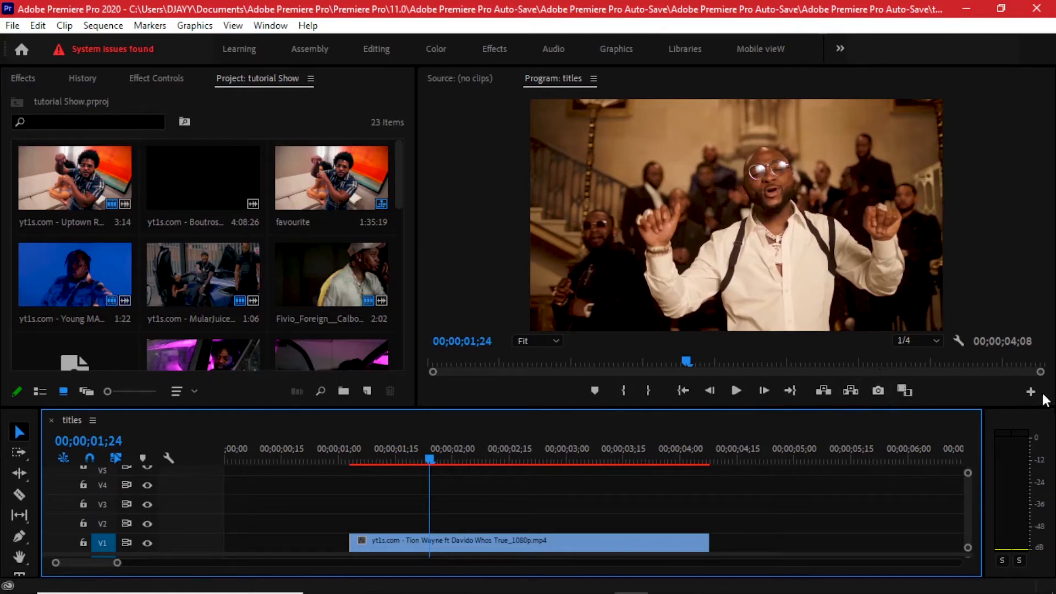
pyautogui.click(1031, 390)
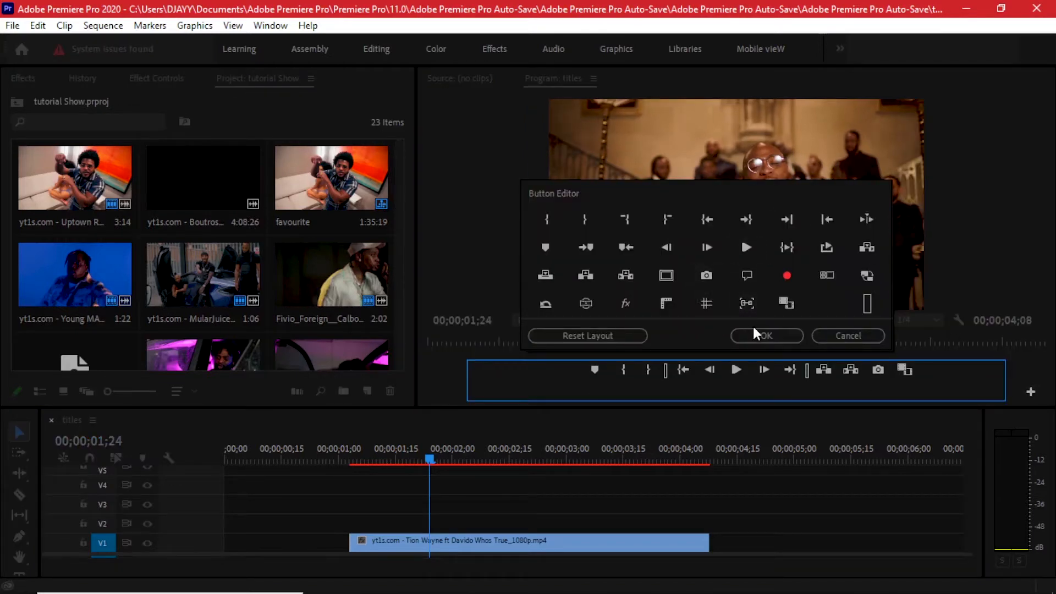
pyautogui.click(767, 335)
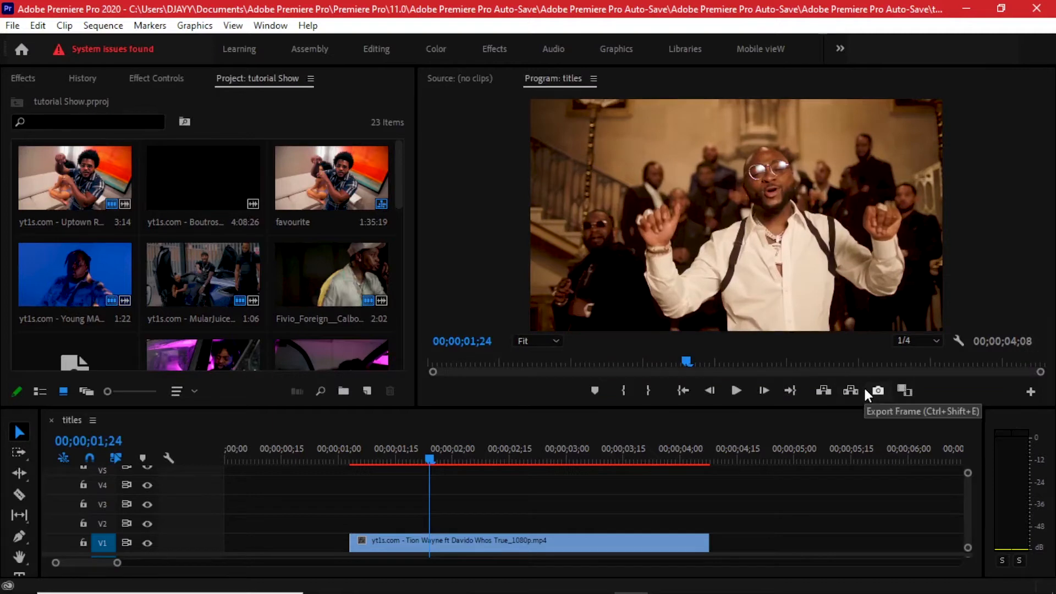
pyautogui.click(878, 391)
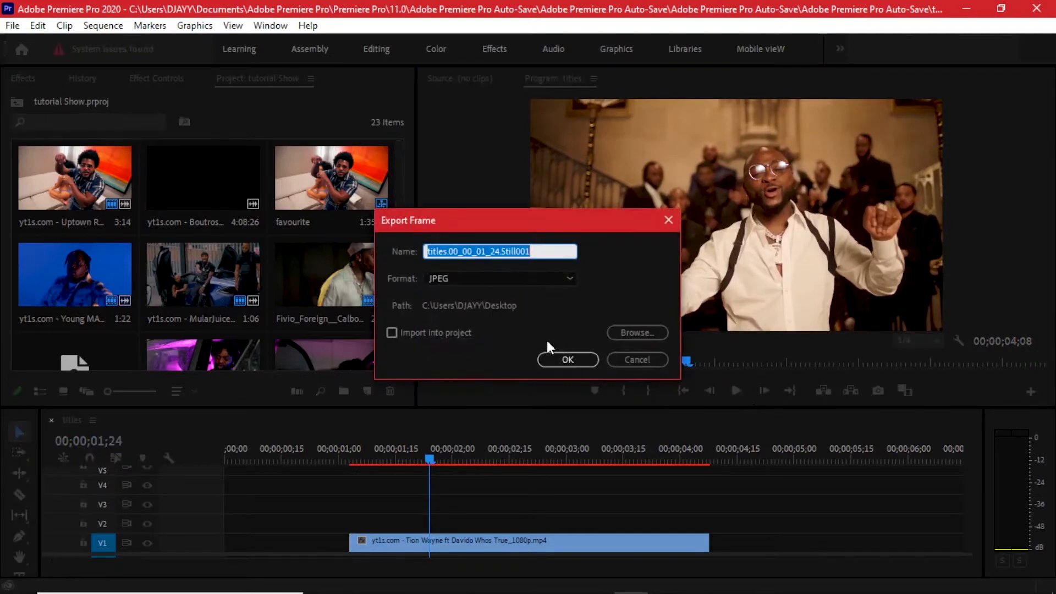
pyautogui.click(567, 359)
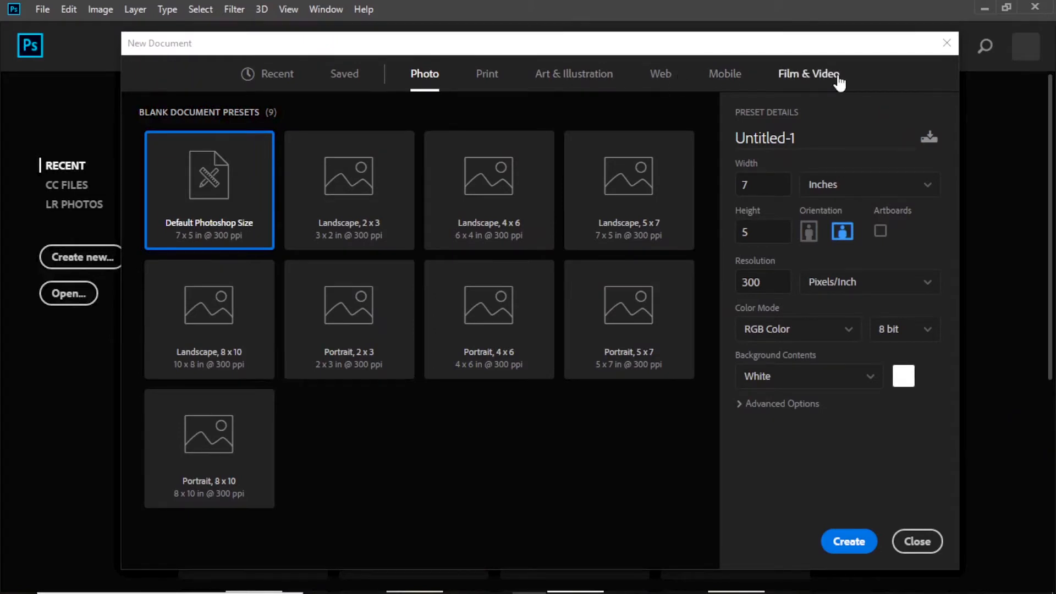
# Create a new HDTV 1080p (1920 by 1080) document from the Film & Video presets
pyautogui.click(808, 74)
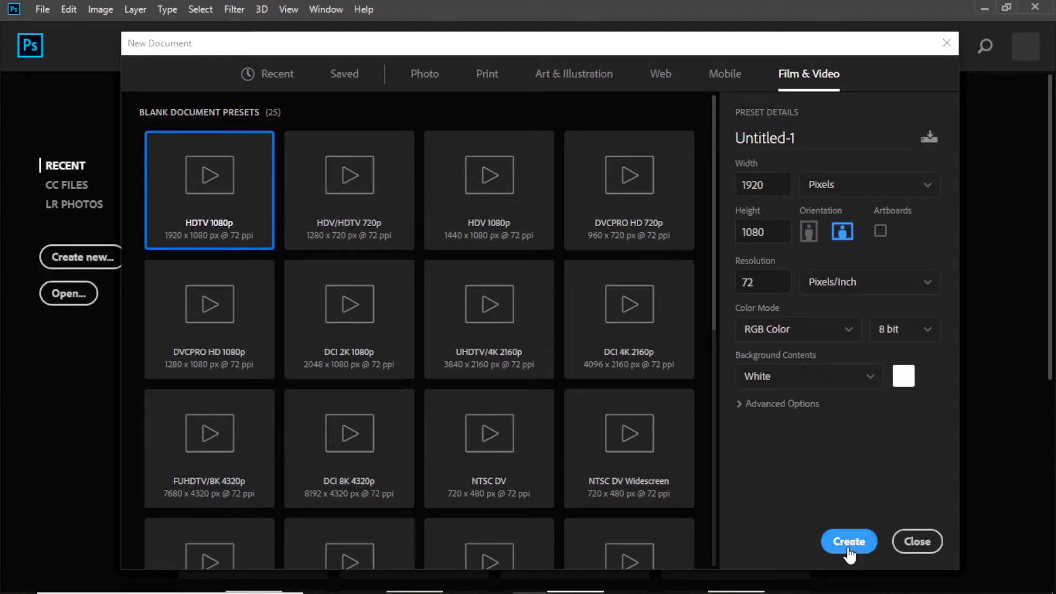
pyautogui.click(848, 542)
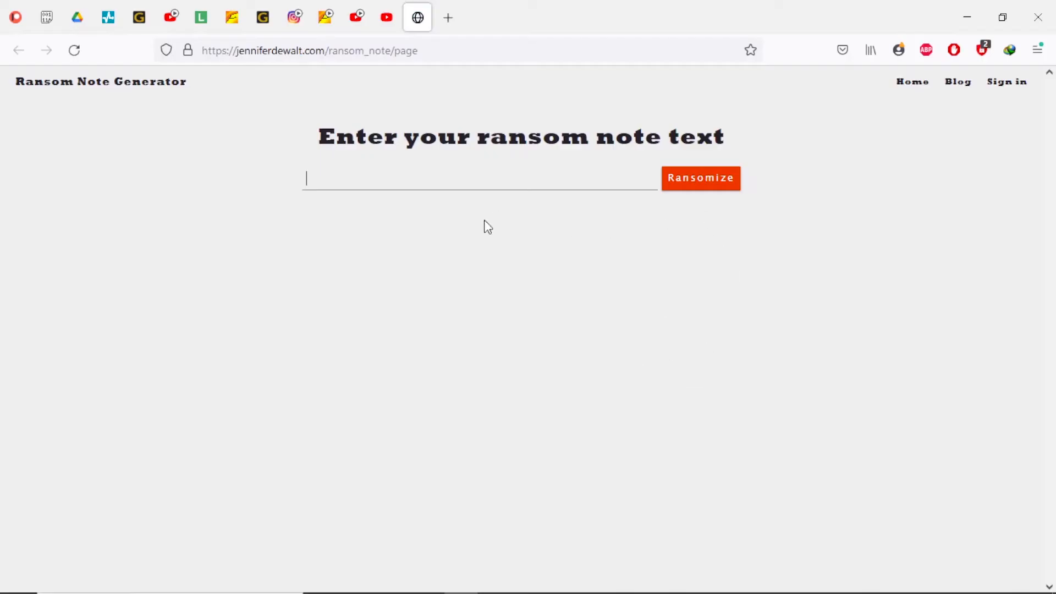
pyautogui.moveTo(370, 150)
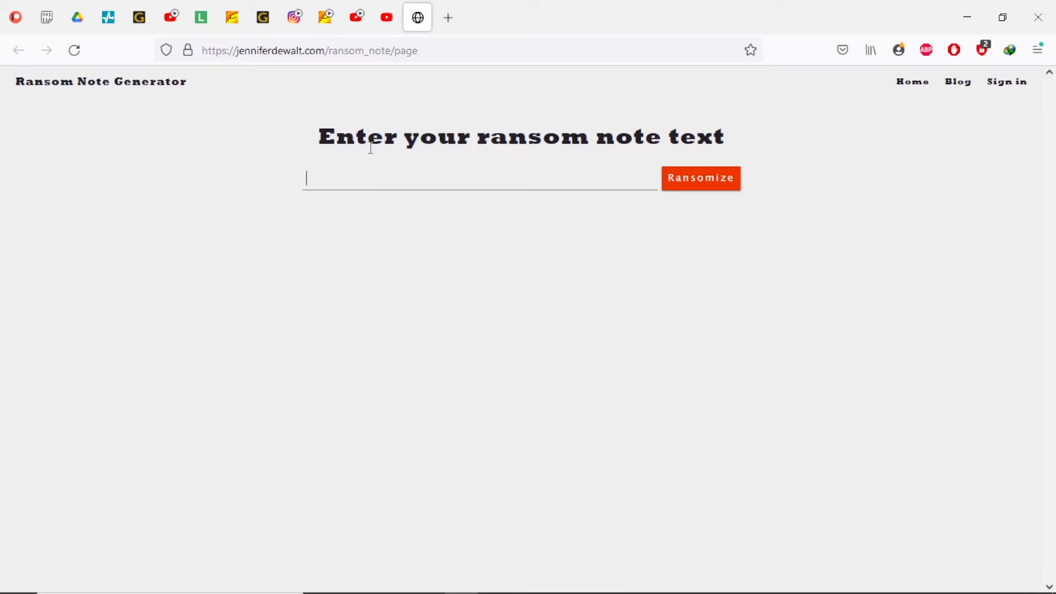
pyautogui.moveTo(478, 136)
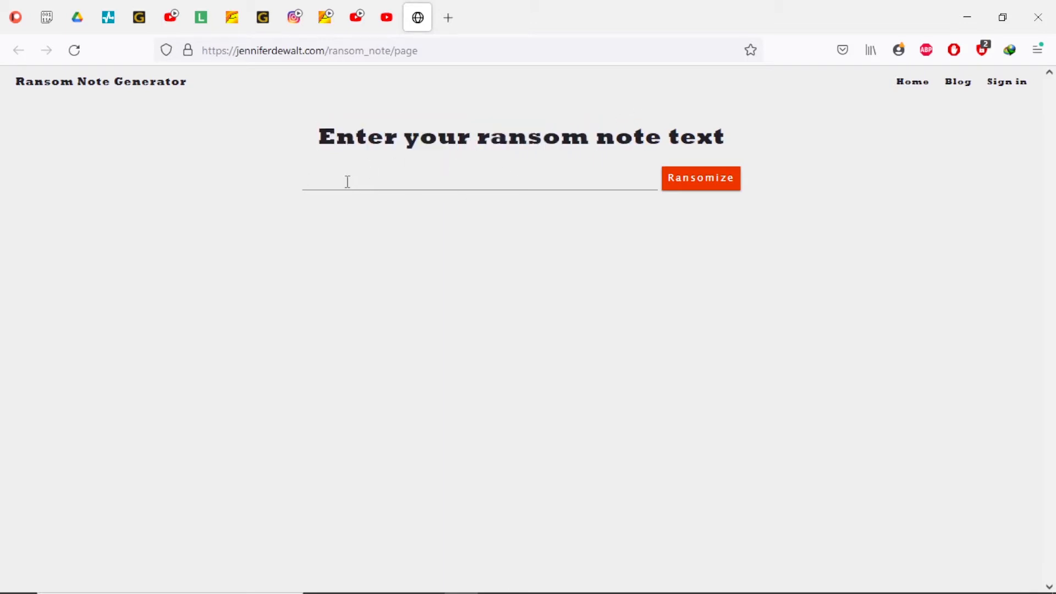
# Ransomize the word DAVIDO into cut-out letters, regenerating several times for new style mixes
pyautogui.write('Davido')
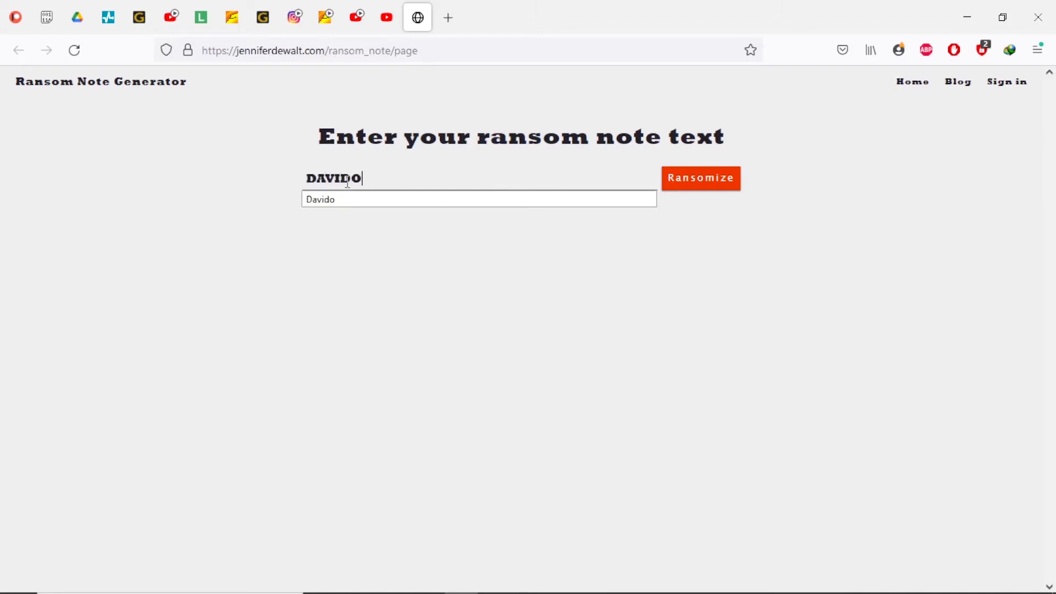
pyautogui.click(700, 178)
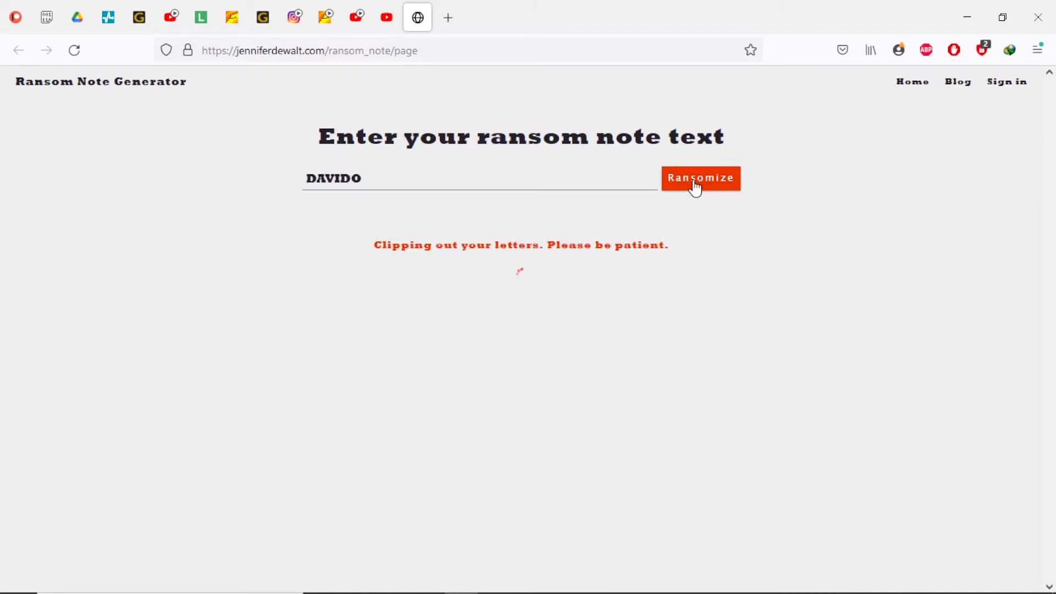
pyautogui.moveTo(619, 285)
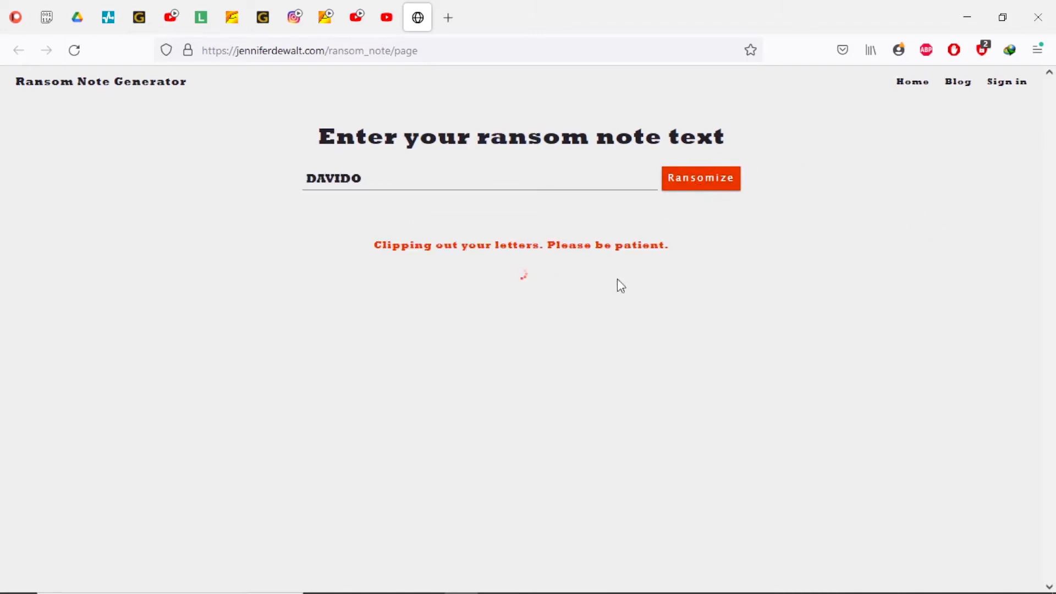
pyautogui.moveTo(476, 349)
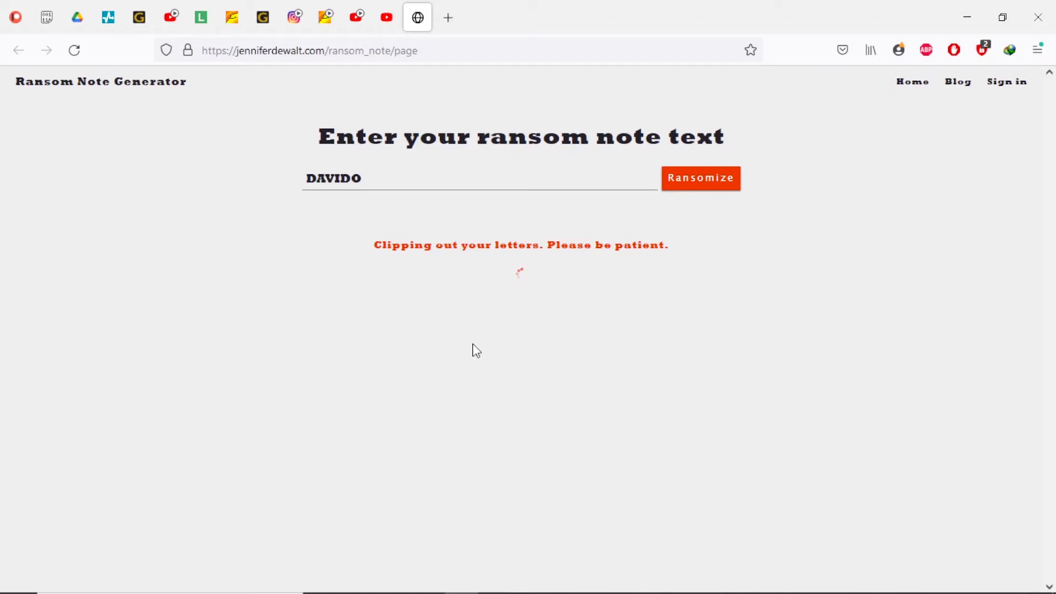
pyautogui.moveTo(382, 277)
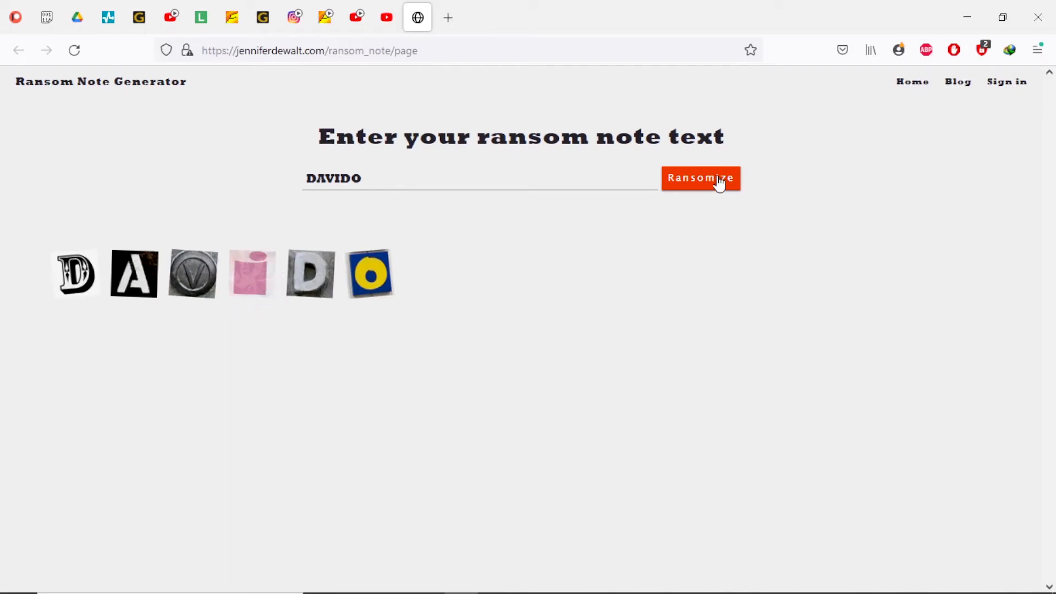
pyautogui.click(701, 178)
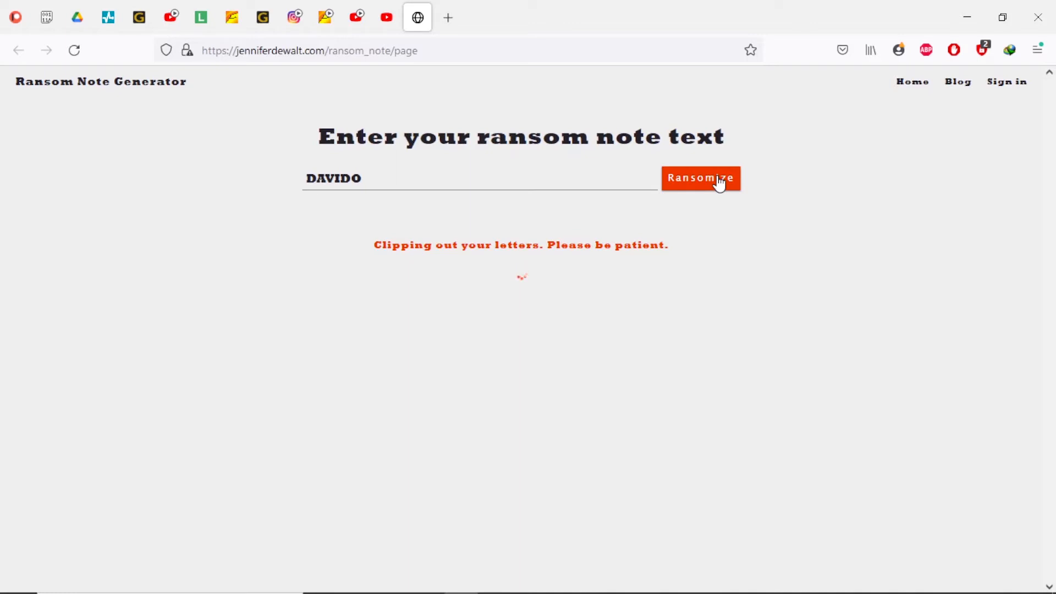
pyautogui.click(701, 178)
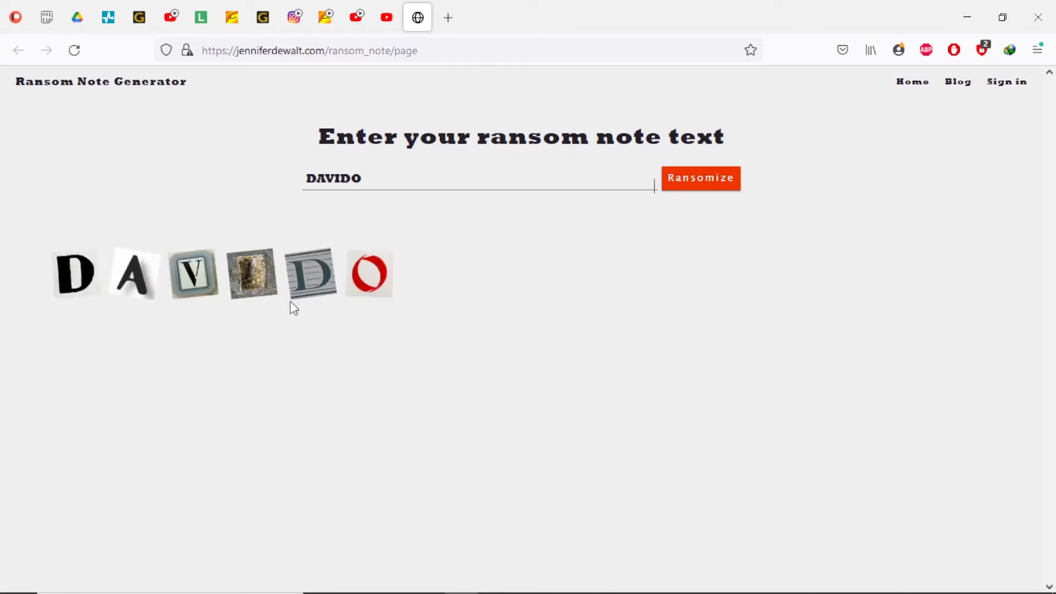
pyautogui.click(701, 179)
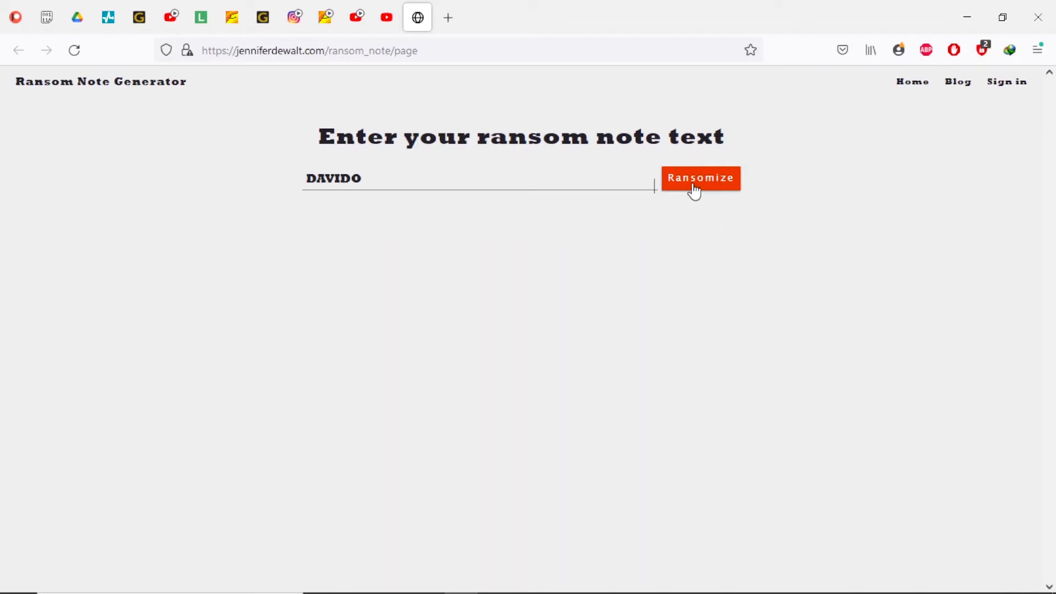
# Reshuffle the DAVIDO letters and copy a cut-out letter image over to Photoshop
pyautogui.click(700, 178)
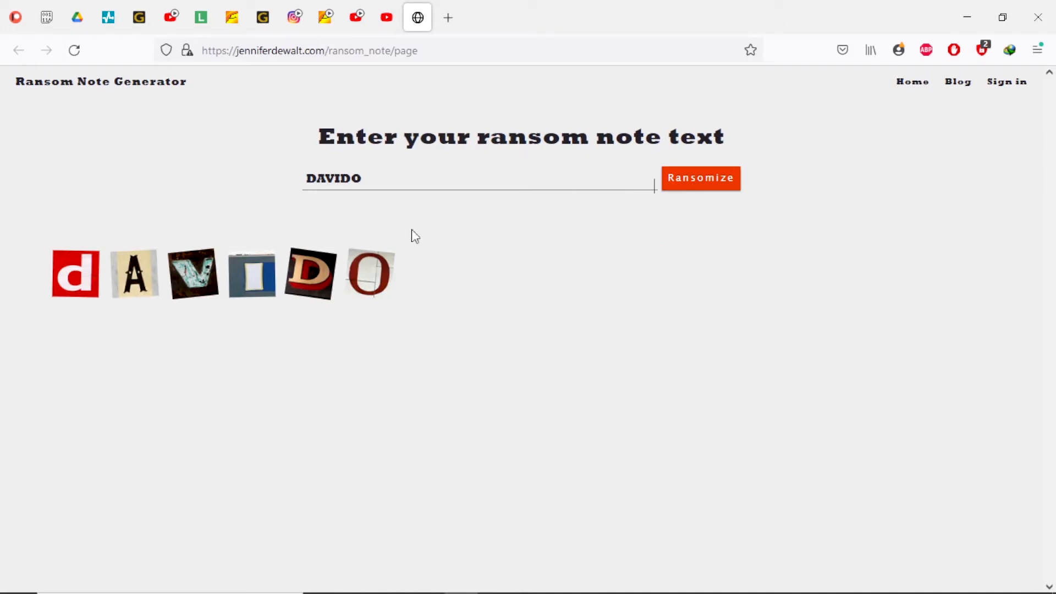
pyautogui.moveTo(80, 308)
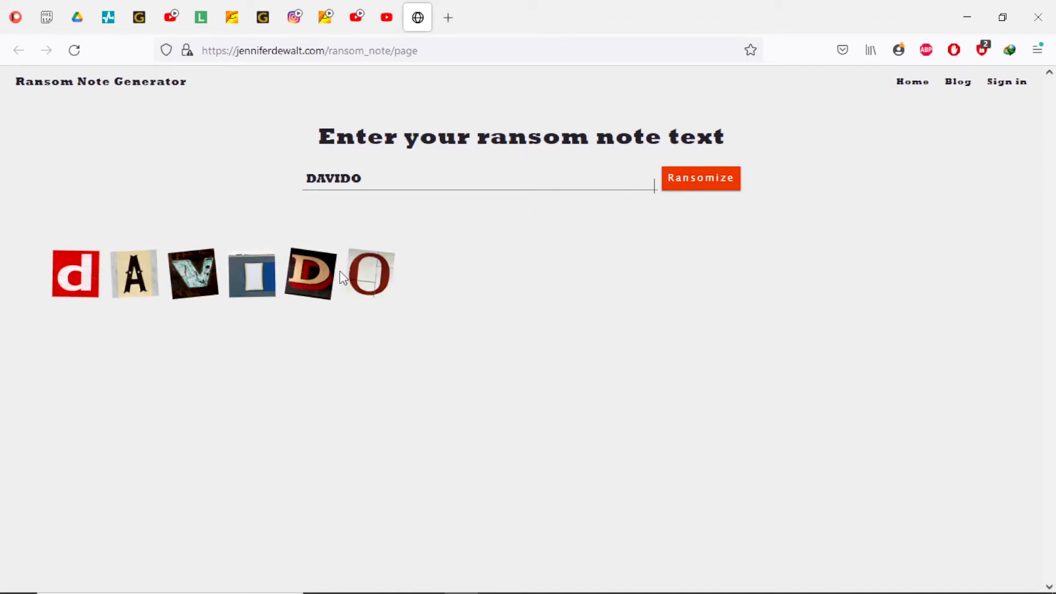
pyautogui.rightClick(76, 274)
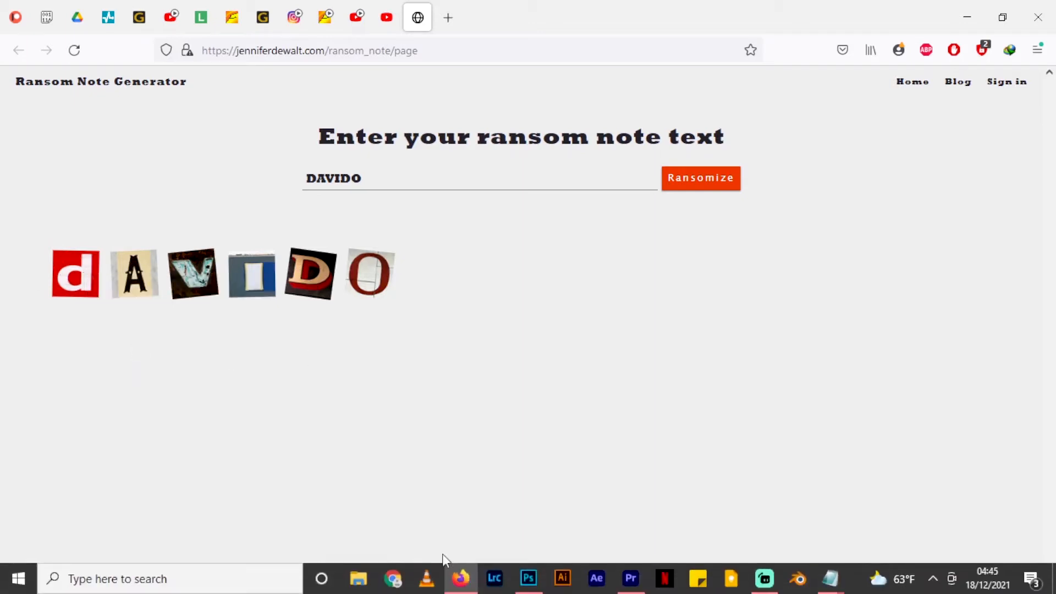
pyautogui.click(528, 579)
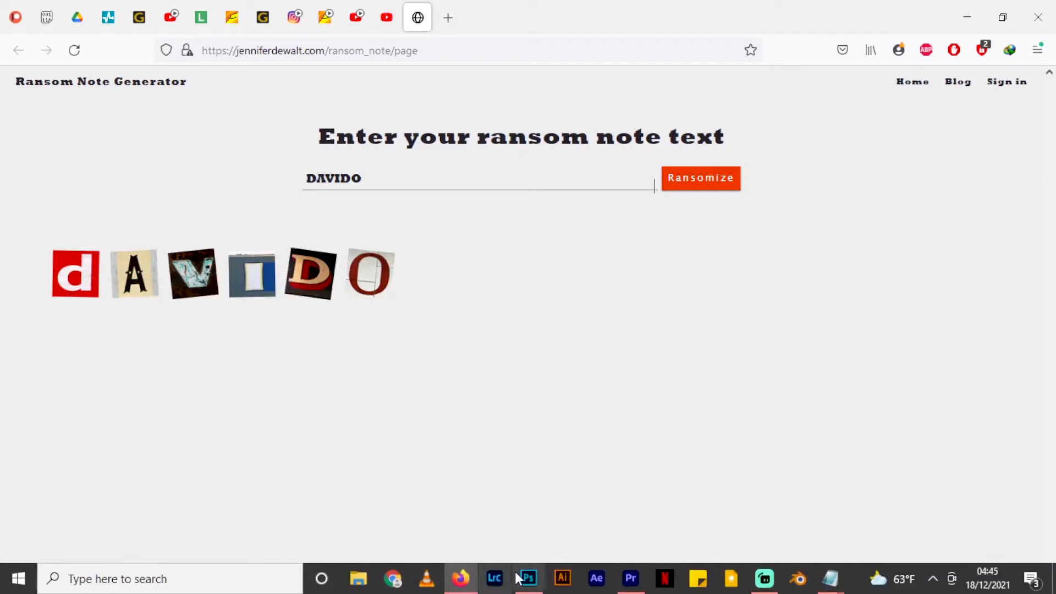
pyautogui.click(526, 579)
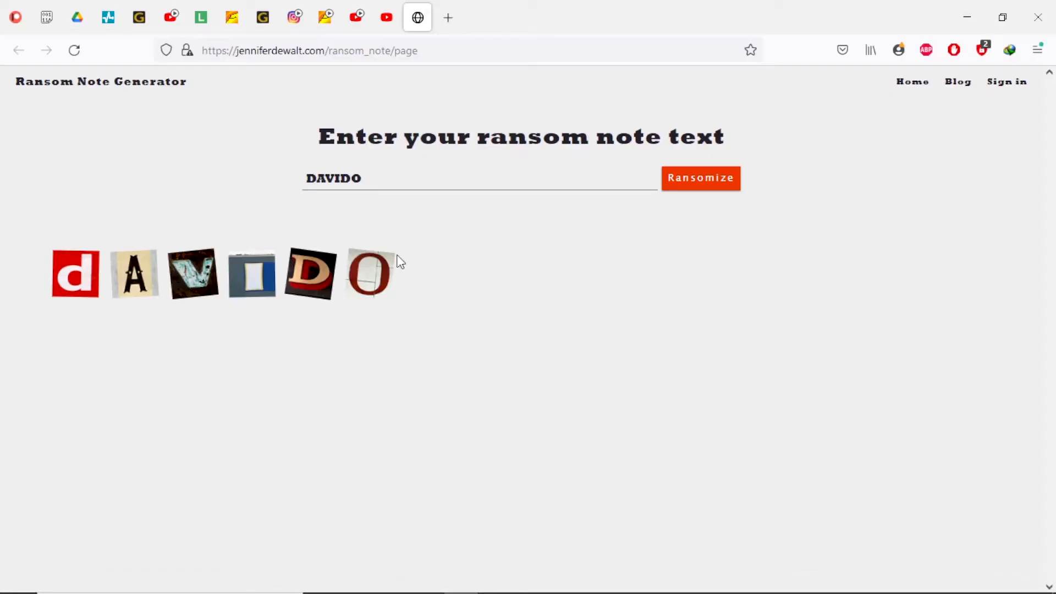
# Generate fresh DAVIDO letter sets and bring further cut-out letters into Photoshop
pyautogui.click(700, 178)
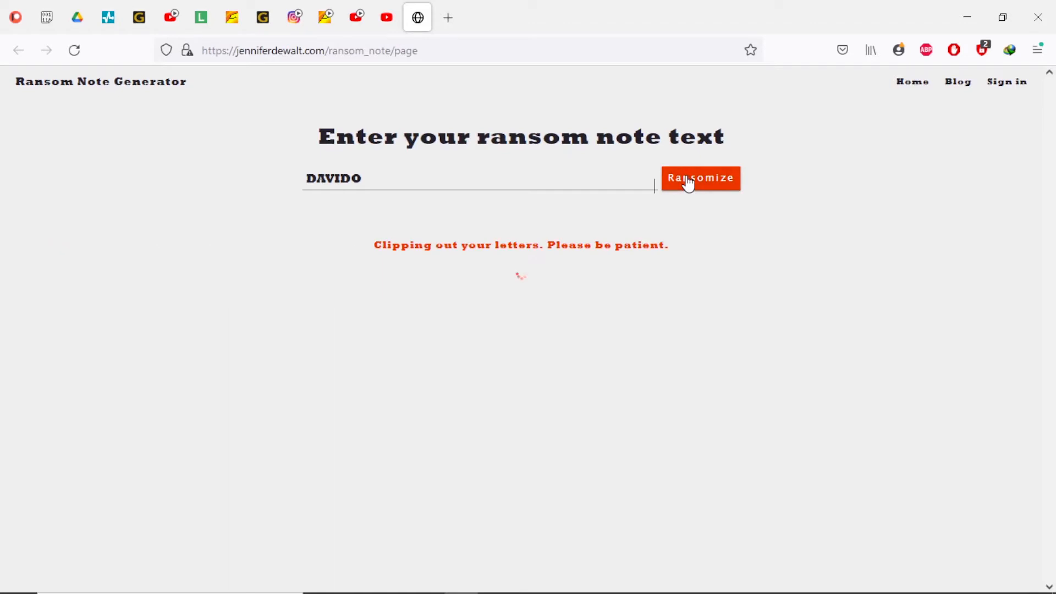
pyautogui.click(700, 178)
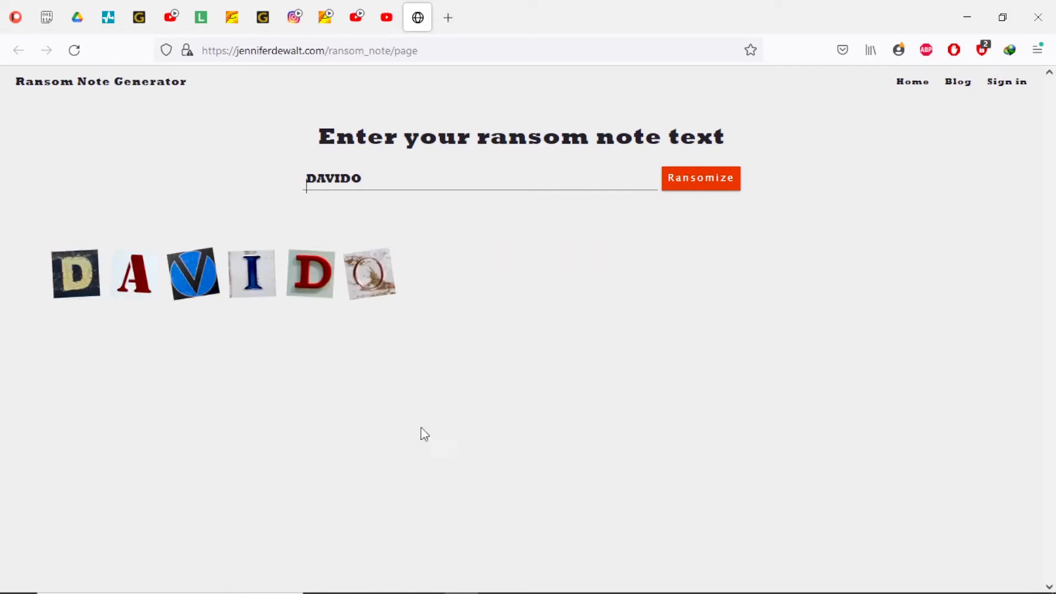
pyautogui.click(529, 579)
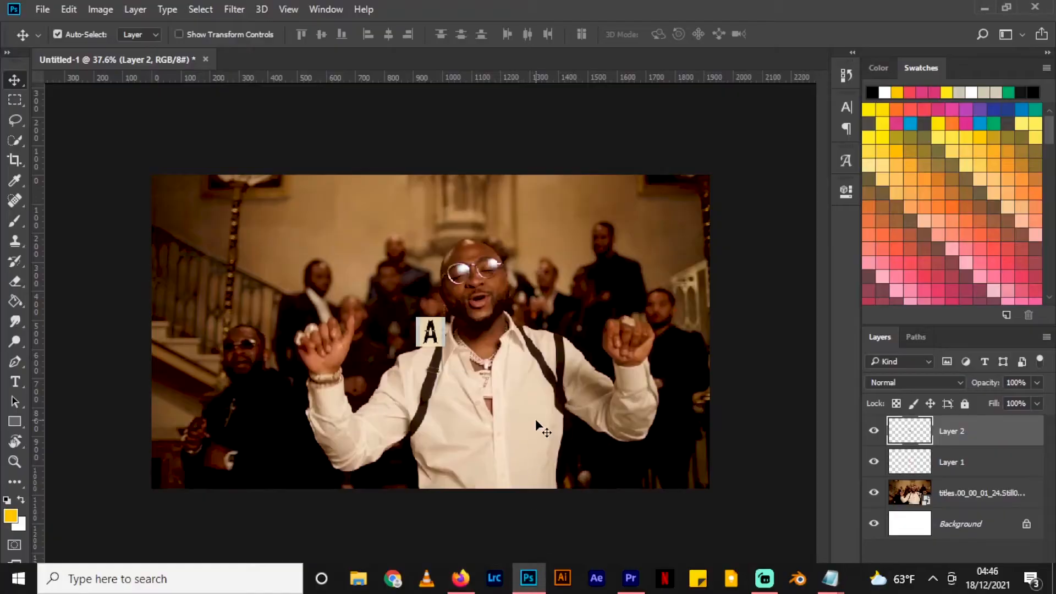
pyautogui.click(461, 578)
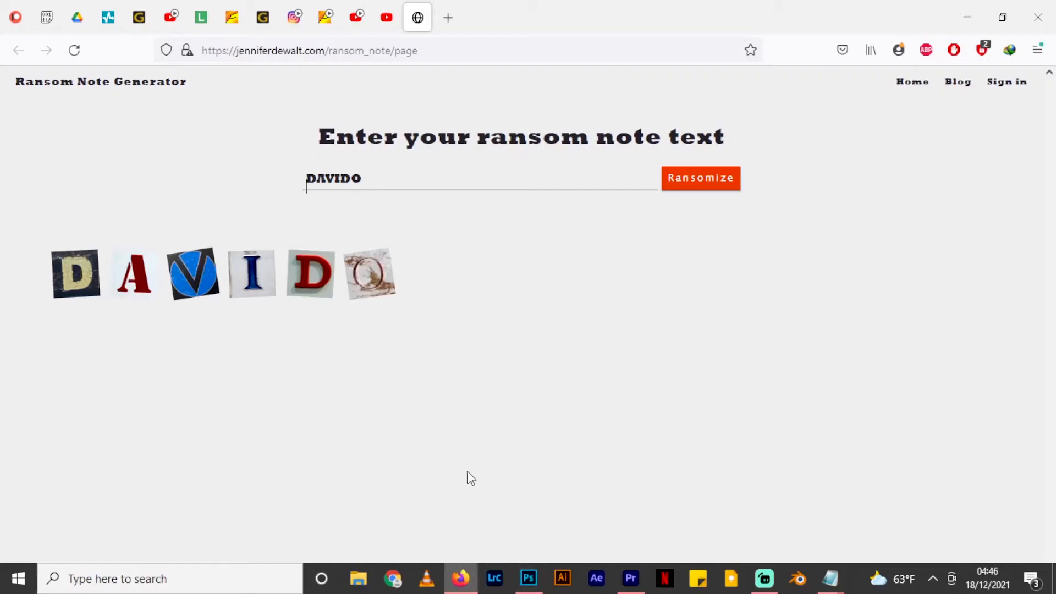
pyautogui.click(699, 179)
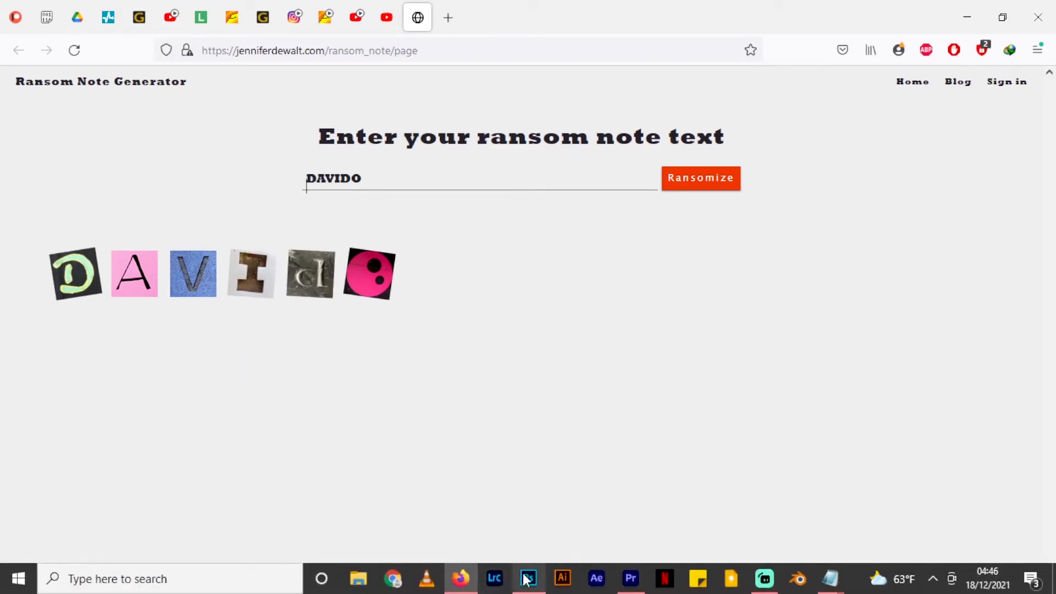
pyautogui.click(527, 579)
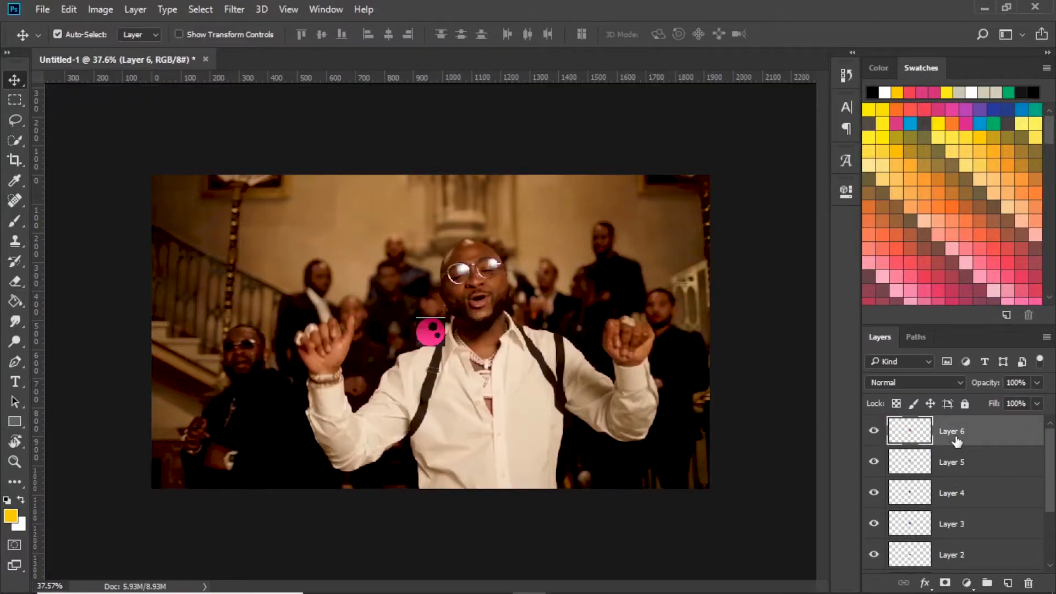
# Arrange the six pasted cut-out letter layers in a row spelling DAVIDO over the still
pyautogui.scroll(-3)
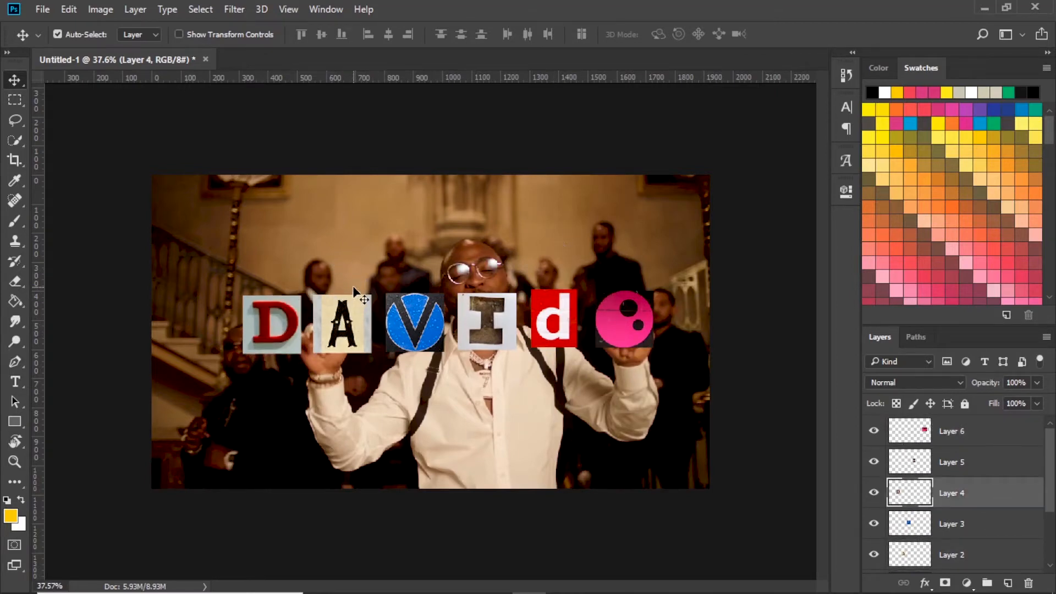
pyautogui.moveTo(677, 448)
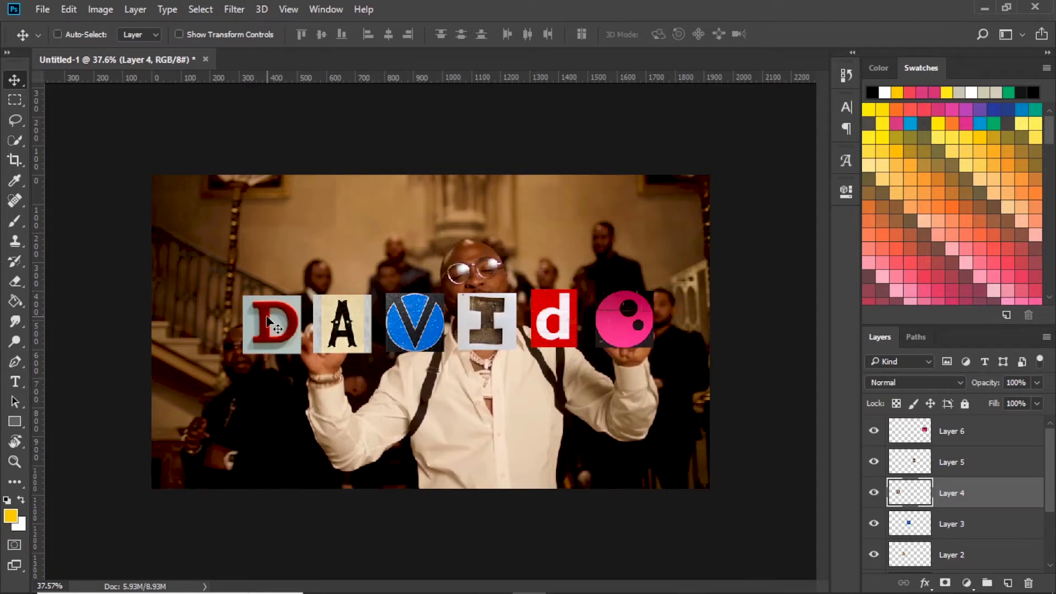
# Warp the D letter layer so its edges bend like an uneven paper cut-out, then commit it
pyautogui.rightClick(270, 323)
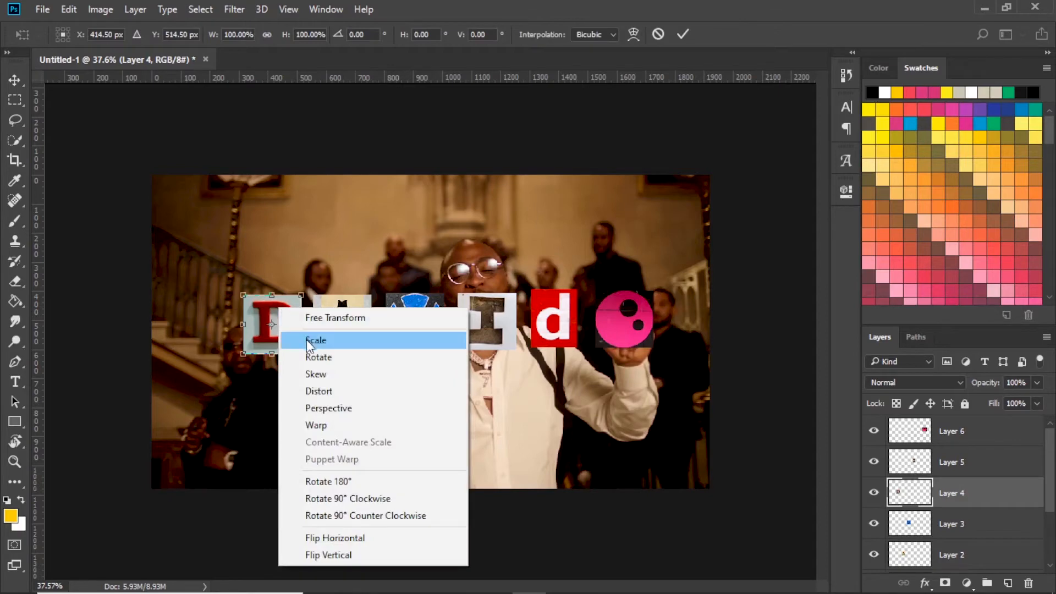
pyautogui.click(316, 425)
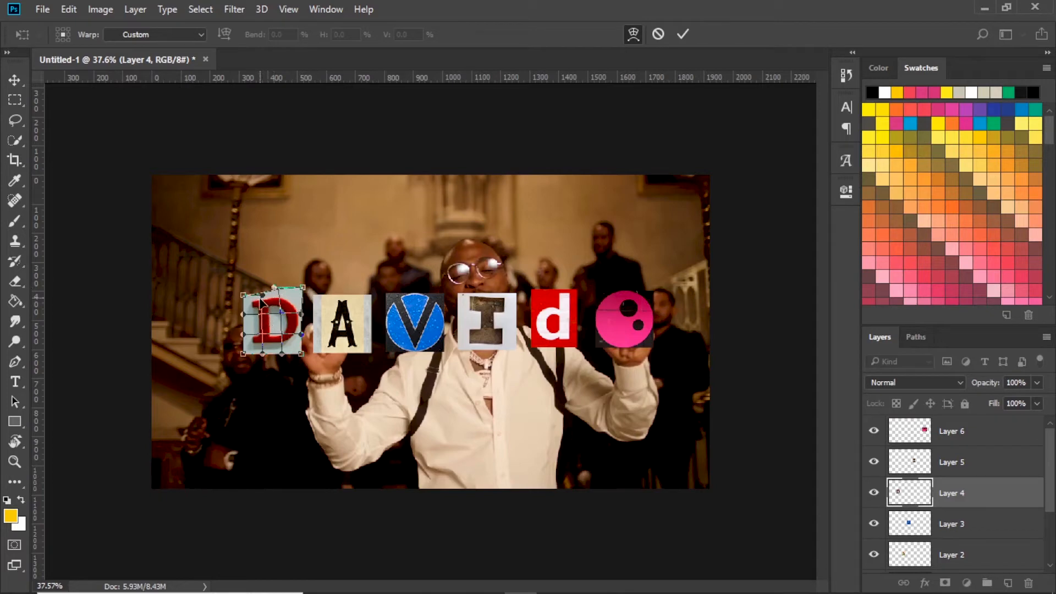
pyautogui.moveTo(273, 323); pyautogui.dragTo(273, 353)
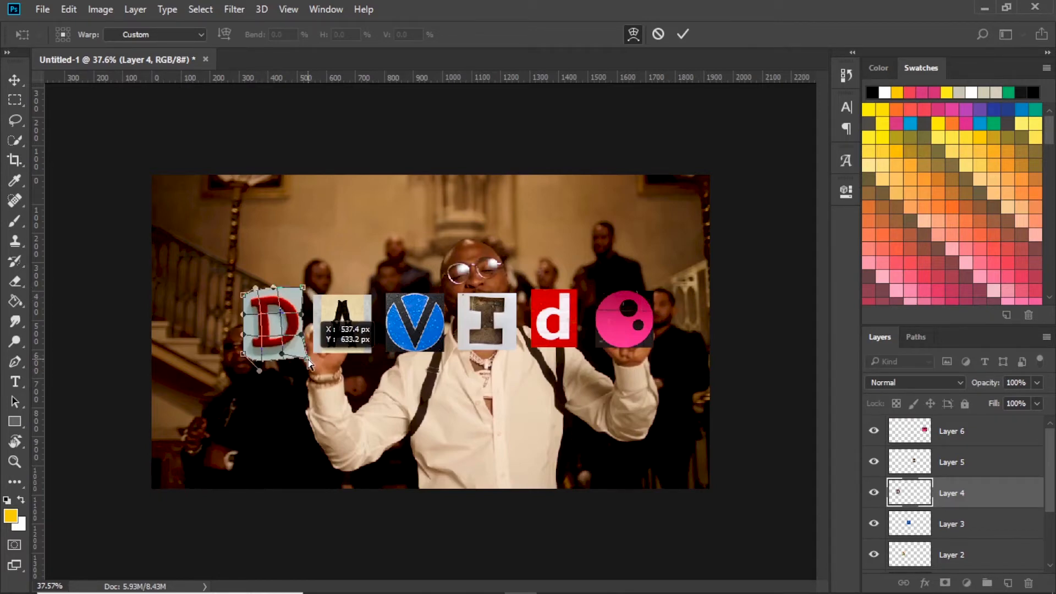
pyautogui.click(682, 34)
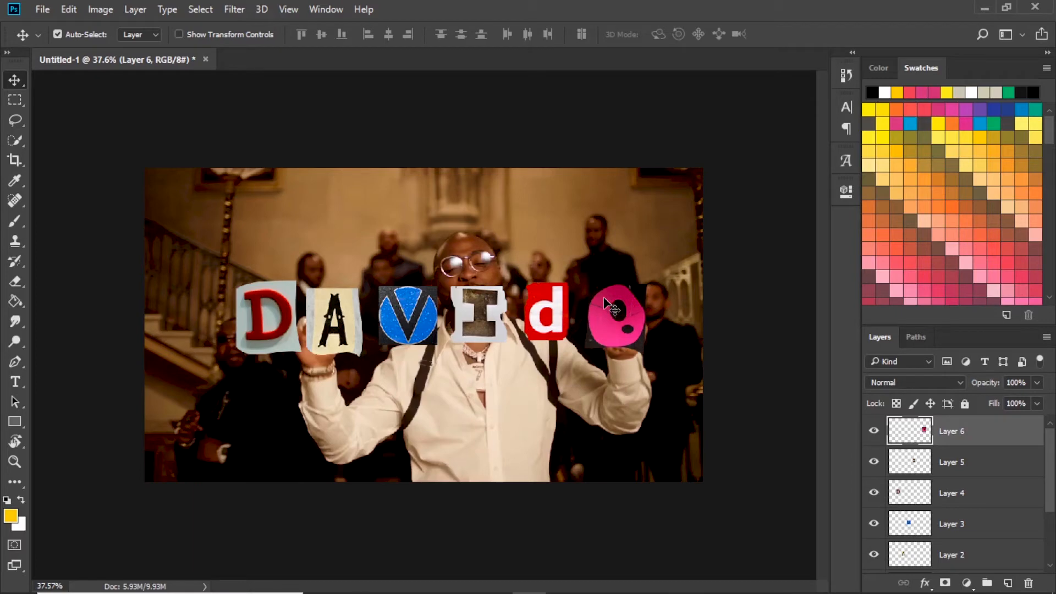
pyautogui.moveTo(23, 8)
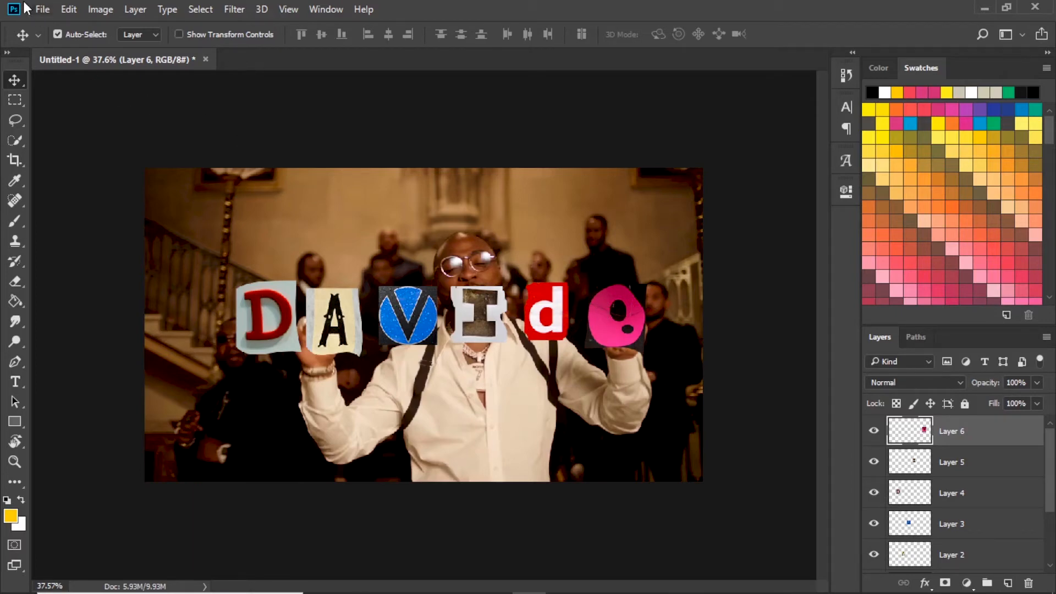
# Save the layered DAVIDO letters document with File > Save
pyautogui.click(42, 10)
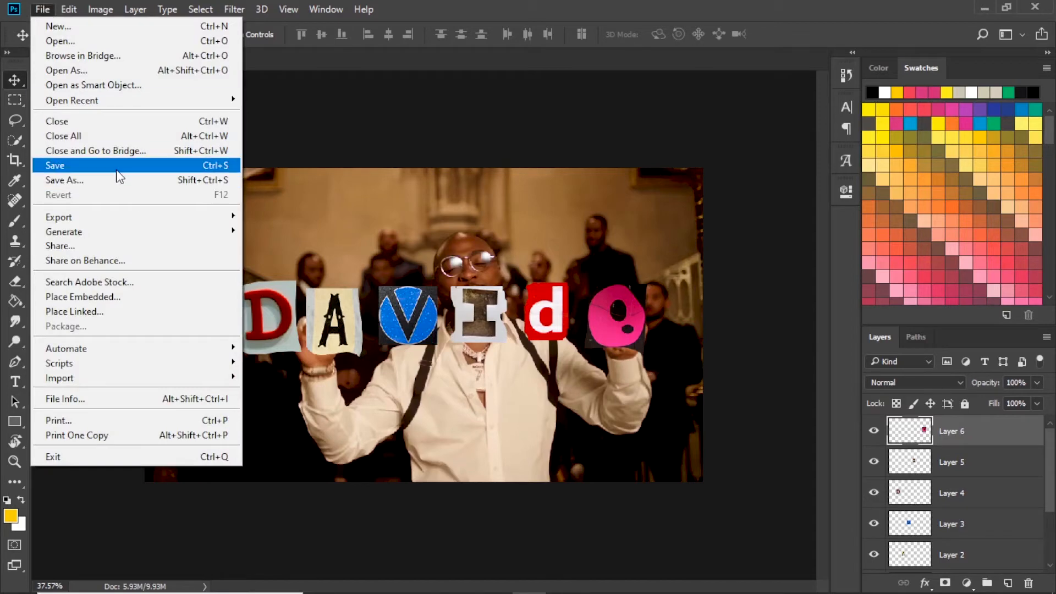
pyautogui.click(64, 179)
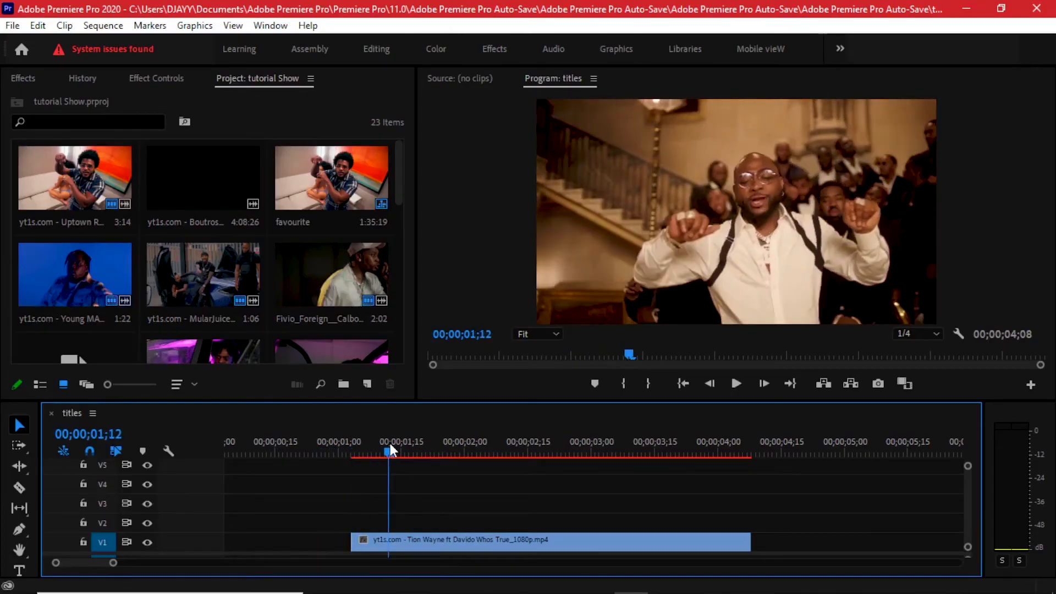
# Import davido.psd as Individual Layers, excluding the Background and video still layers
pyautogui.click(11, 26)
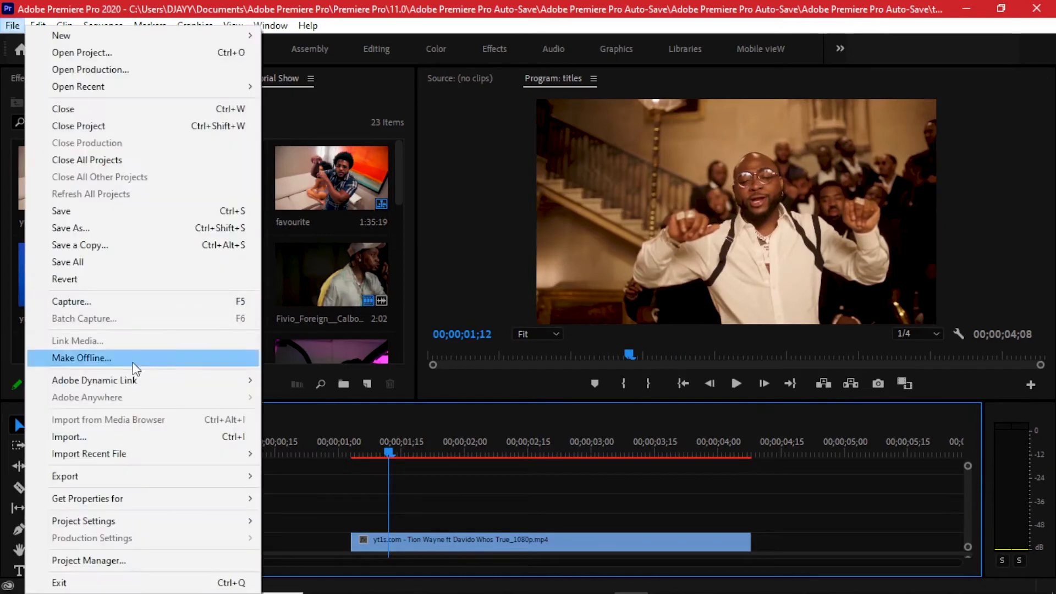
pyautogui.click(68, 437)
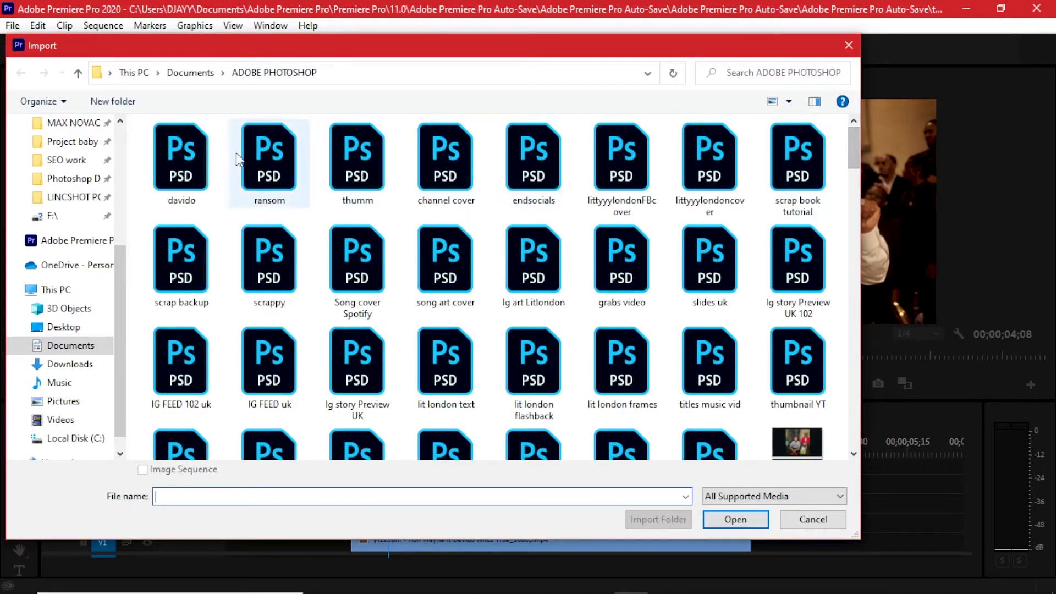
pyautogui.click(734, 520)
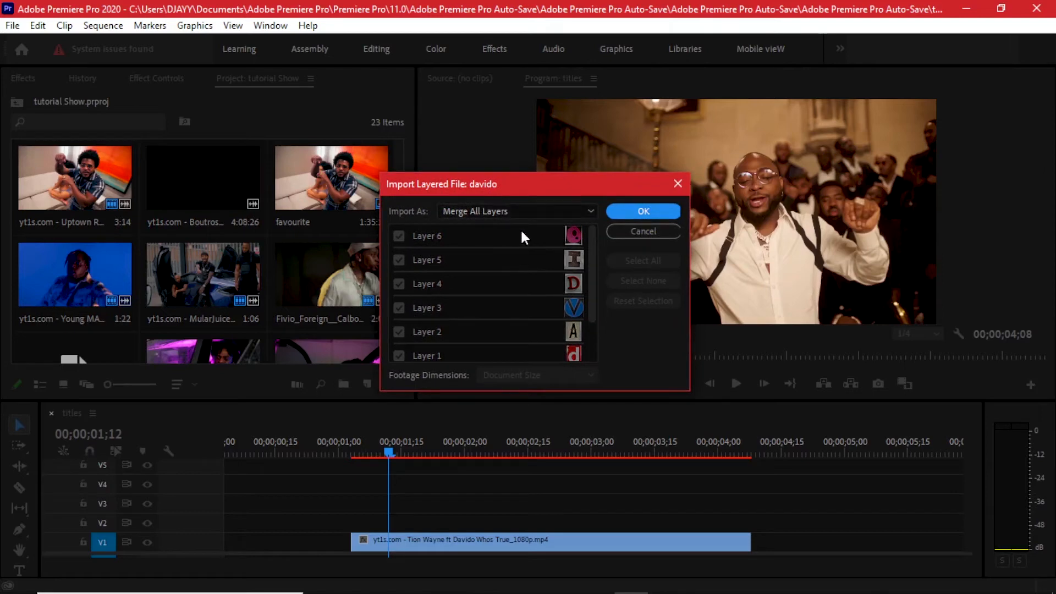
pyautogui.click(516, 212)
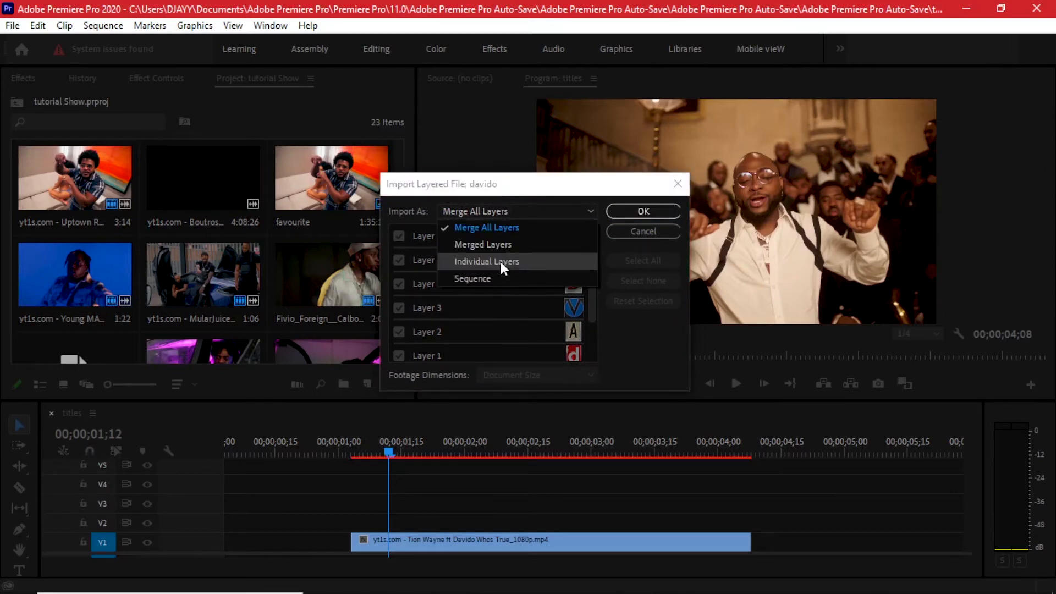
pyautogui.click(486, 262)
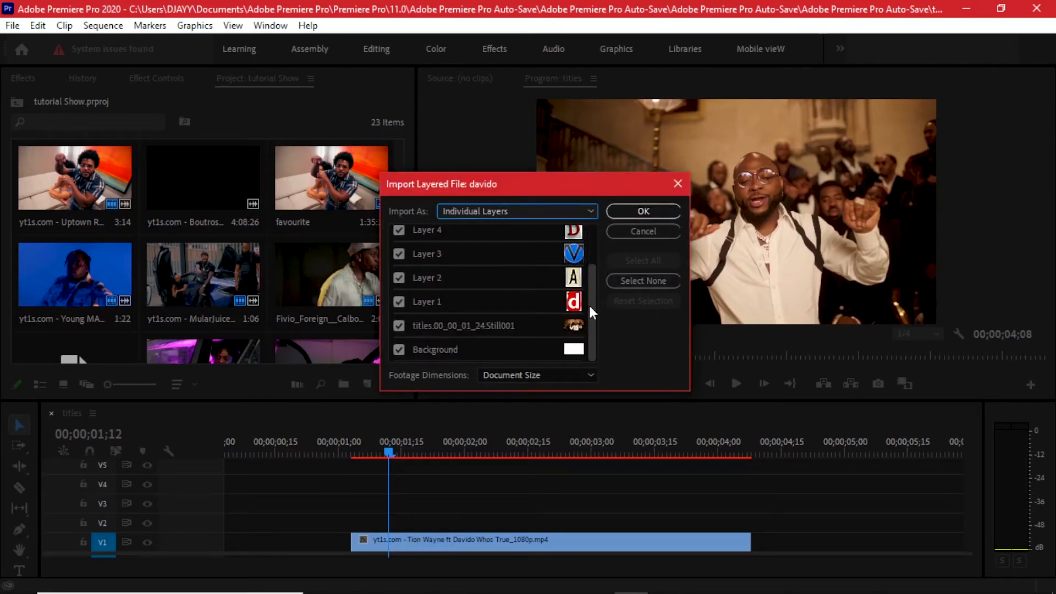
pyautogui.click(398, 349)
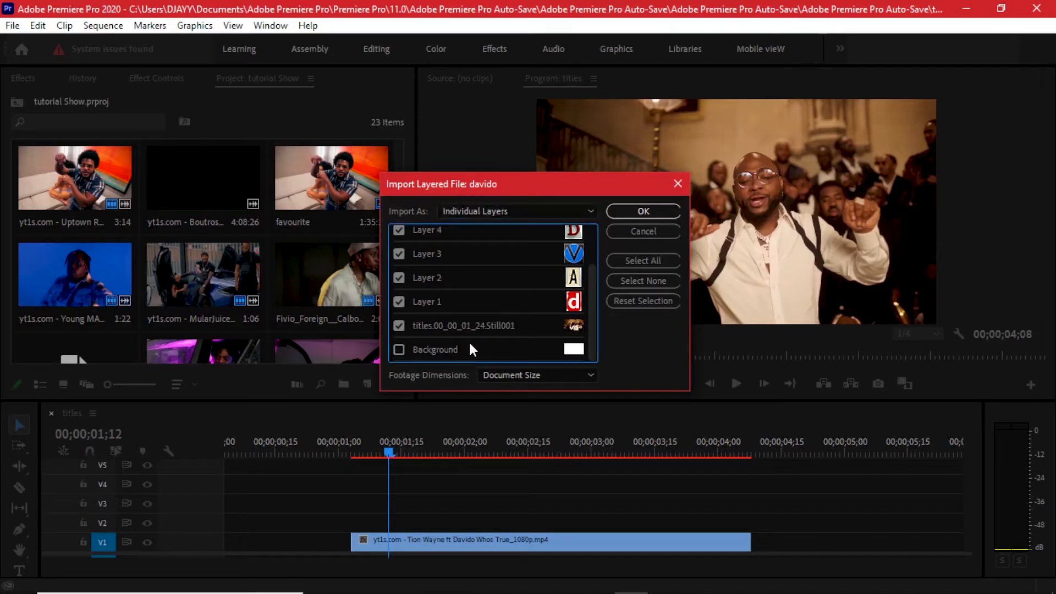
pyautogui.moveTo(413, 331)
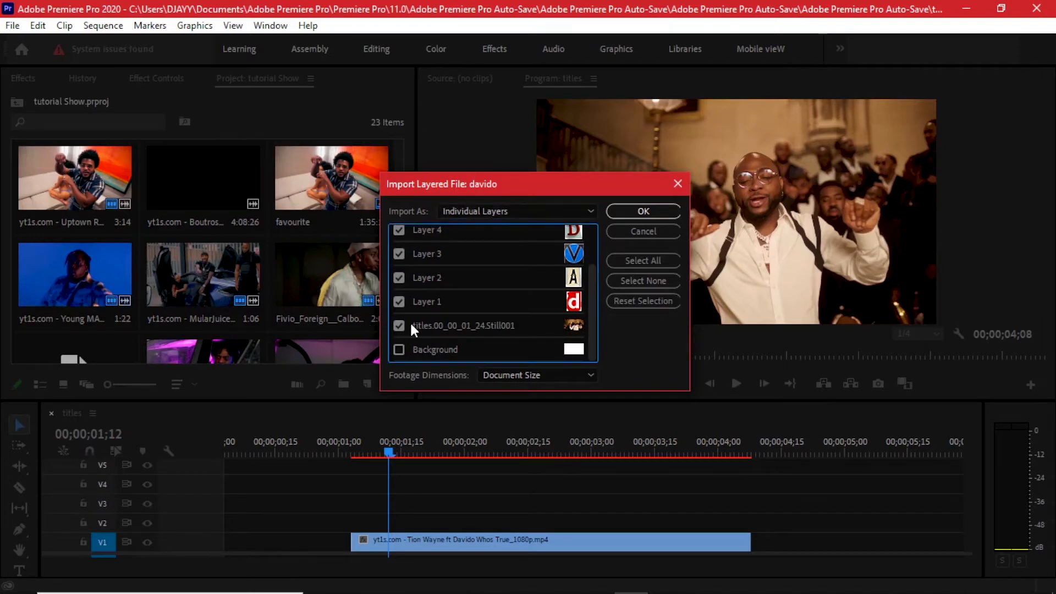
pyautogui.click(641, 212)
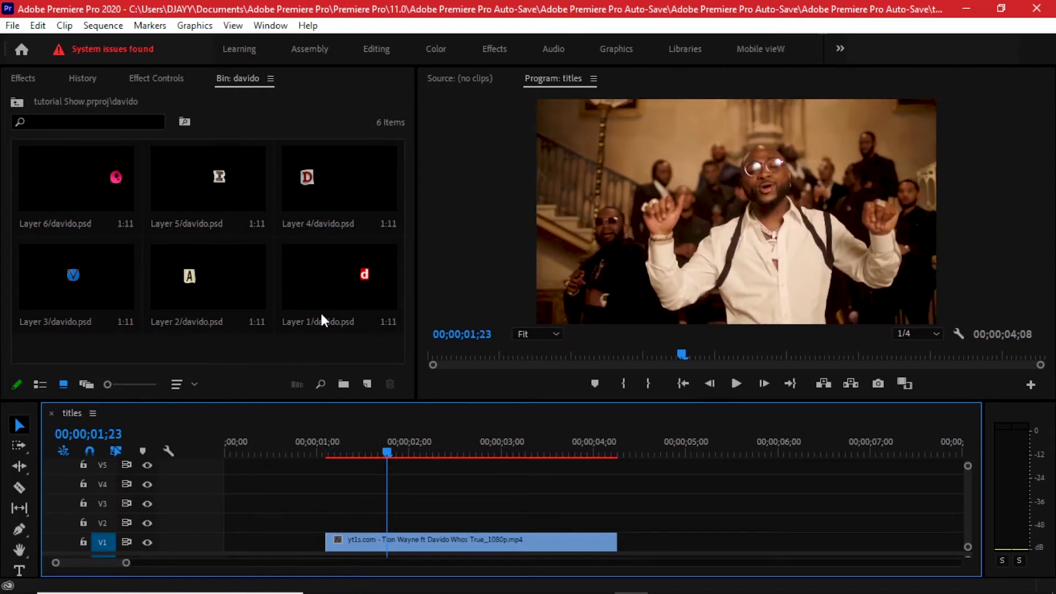
# Place the letter clips on tracks above the music video and select the D letter clip
pyautogui.click(339, 276)
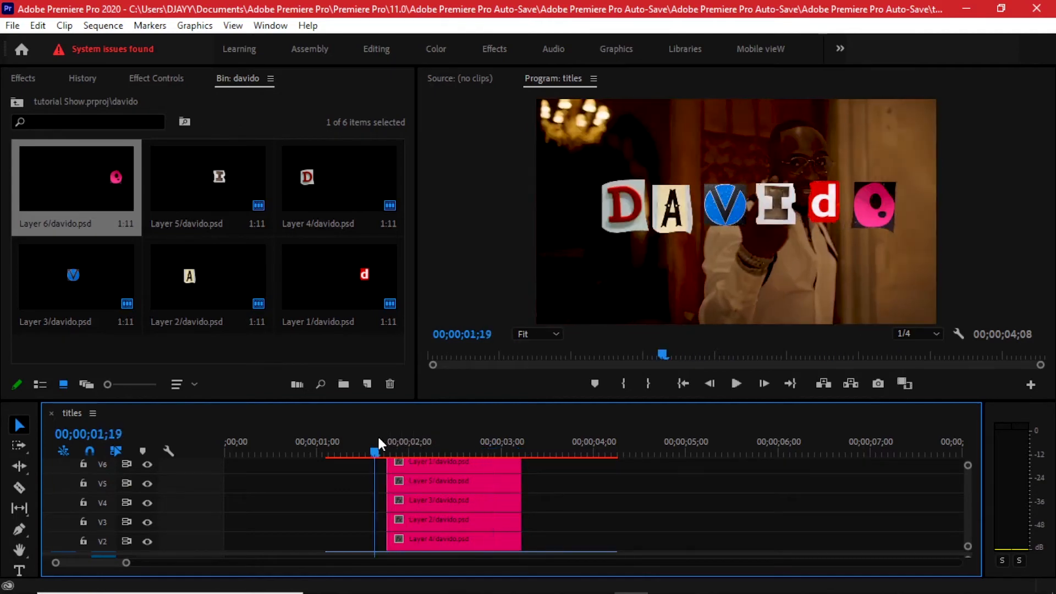
pyautogui.click(736, 383)
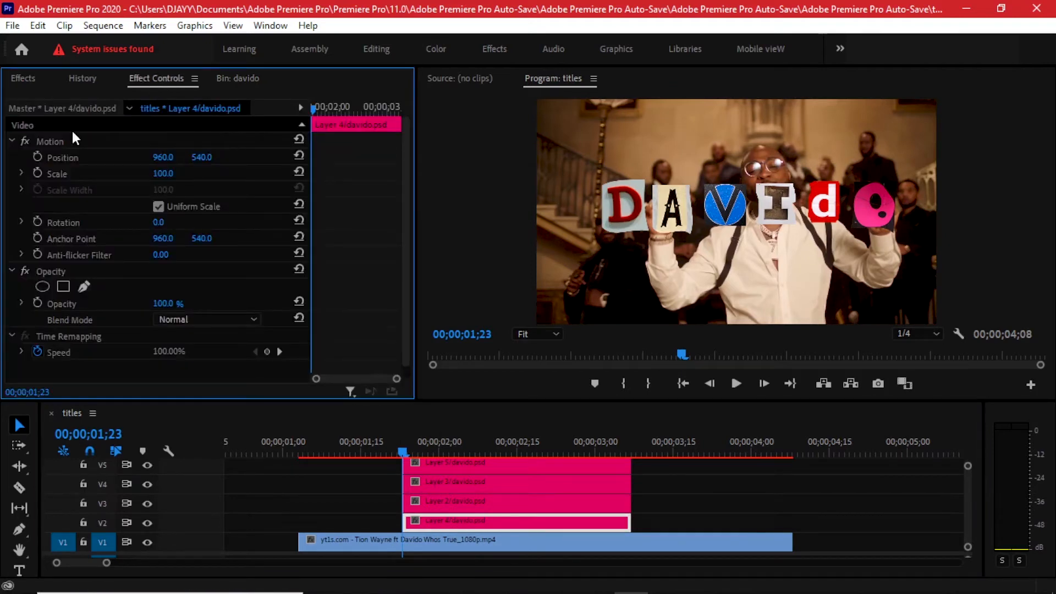
# Keyframe the D letter's vertical Position across frames and reveal its velocity graph
pyautogui.click(62, 157)
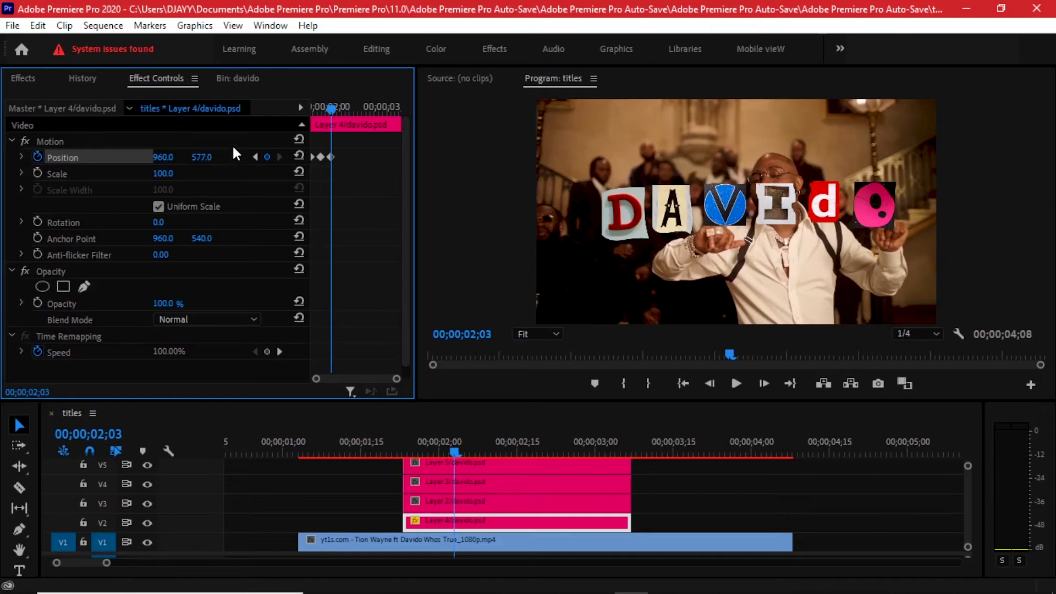
pyautogui.moveTo(208, 168)
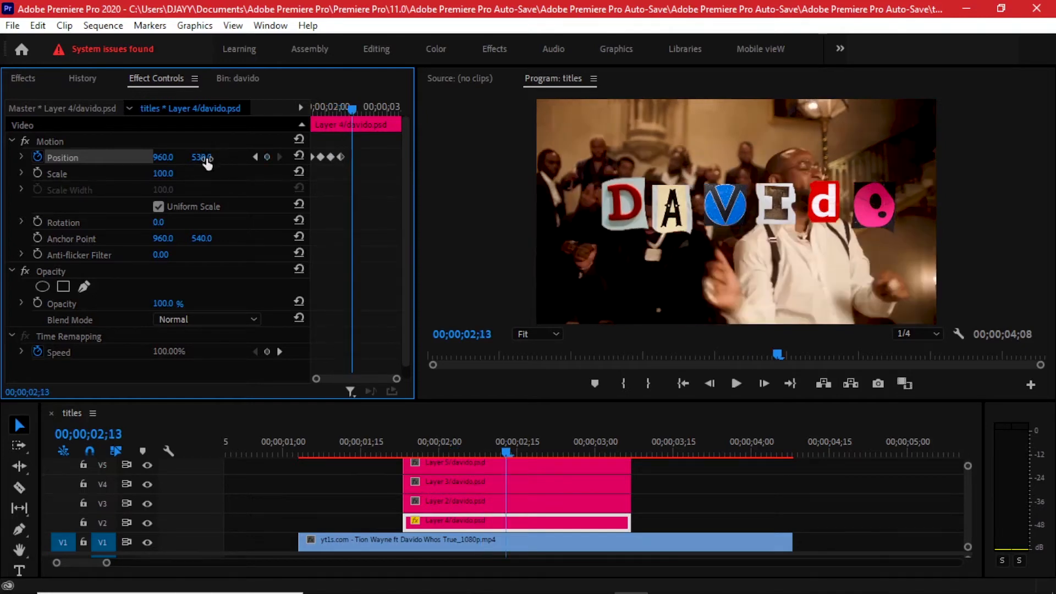
pyautogui.moveTo(202, 157); pyautogui.dragTo(203, 162)
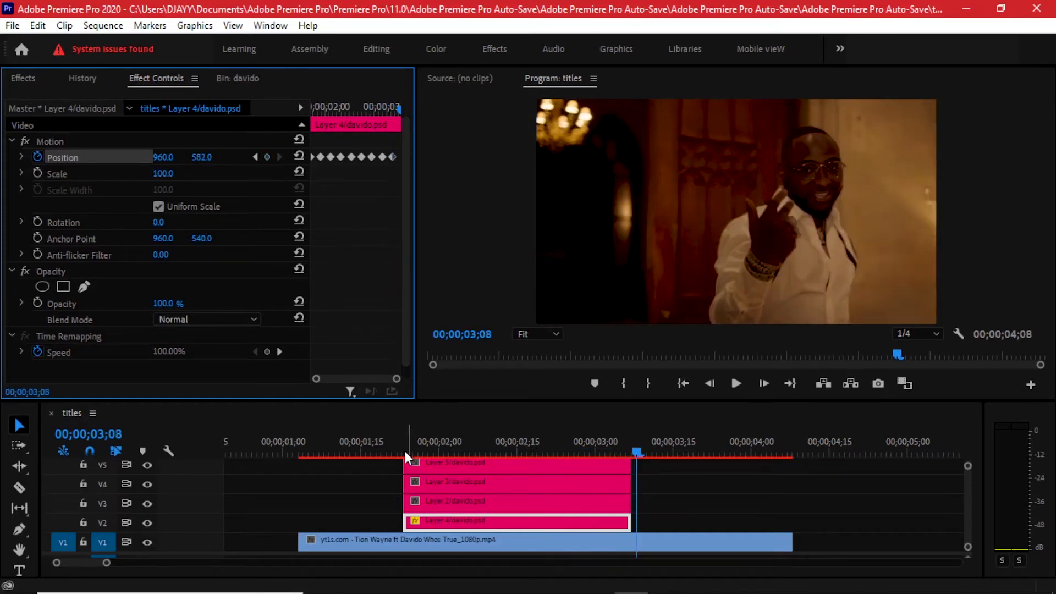
pyautogui.click(735, 383)
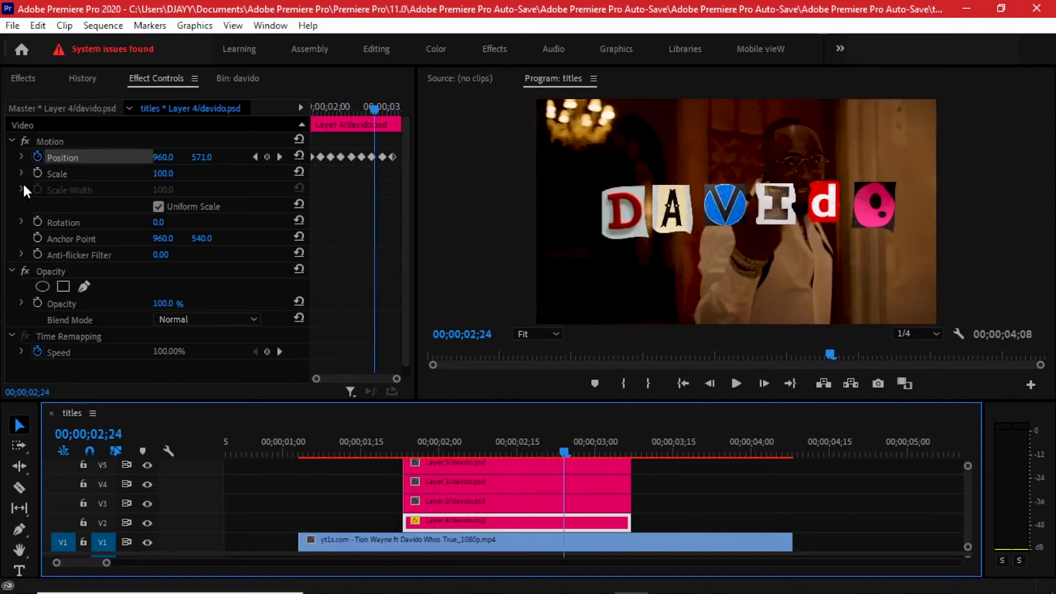
pyautogui.click(21, 158)
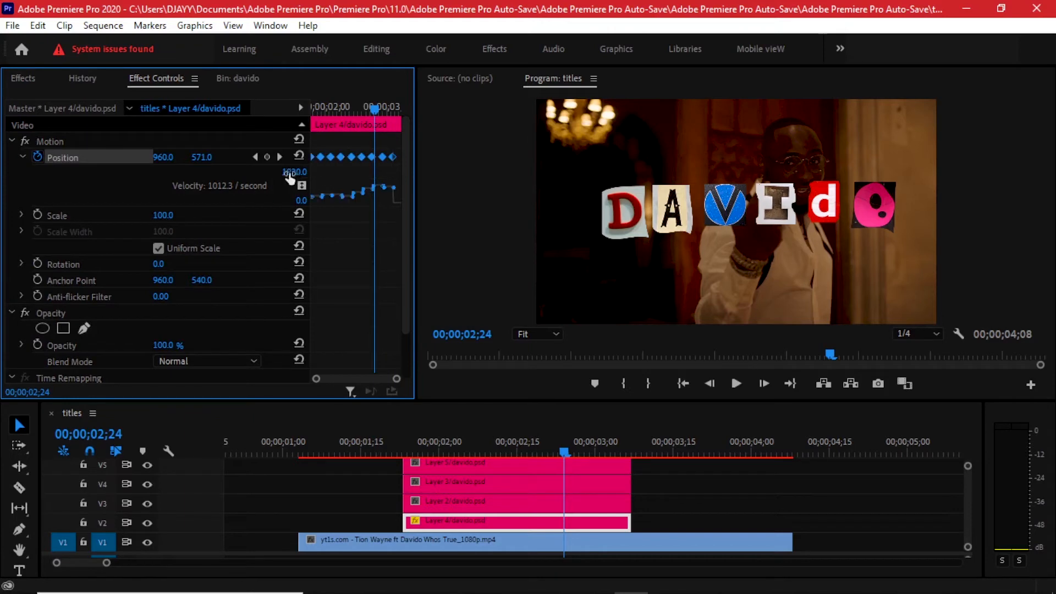
# Set the D letter's Position keyframes to Hold interpolation, then select the Layer 2 clip
pyautogui.rightClick(316, 158)
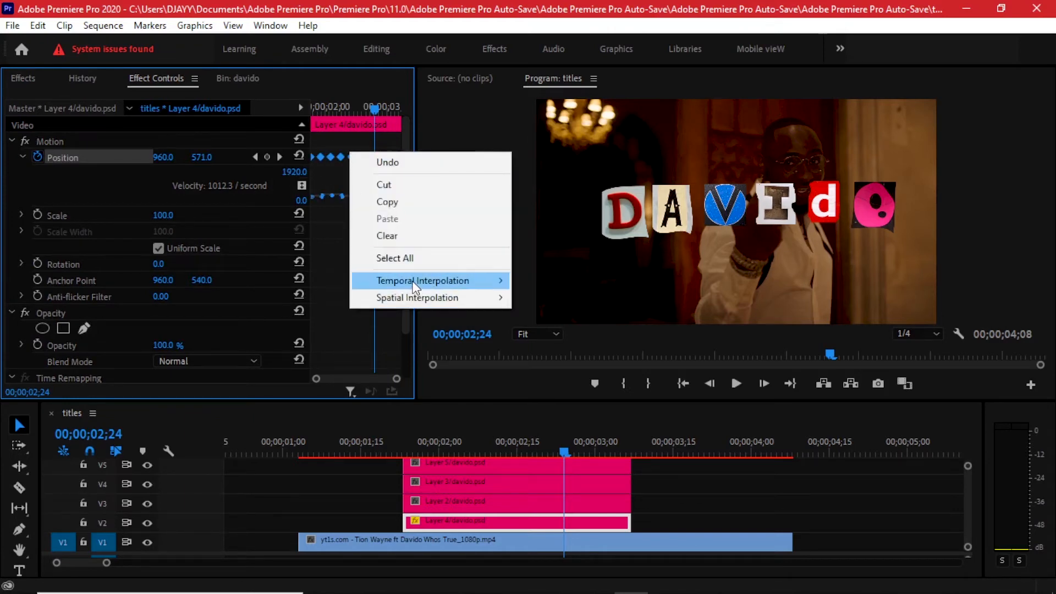
pyautogui.click(422, 280)
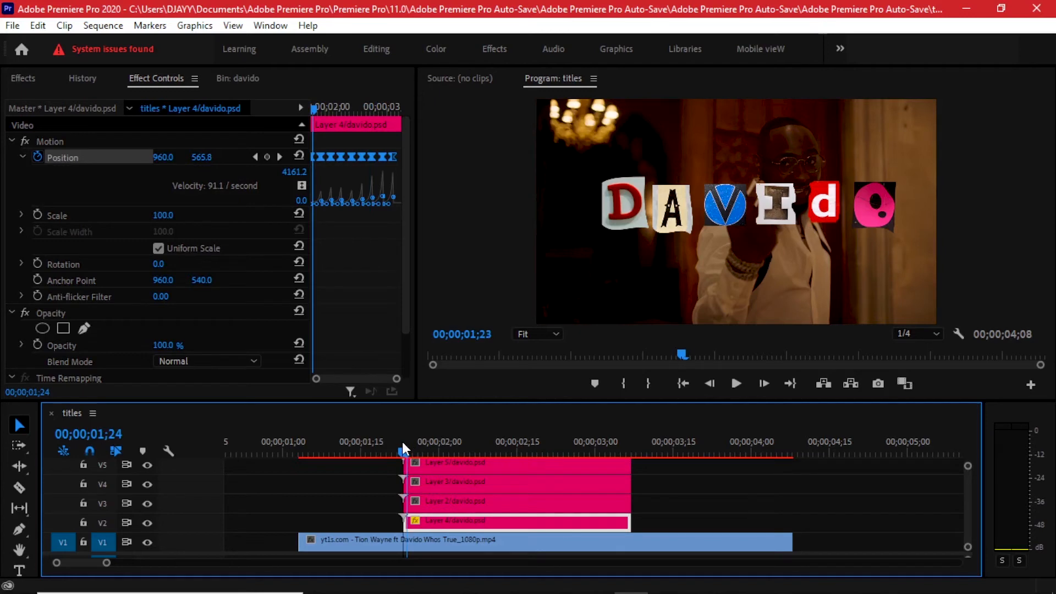
pyautogui.click(505, 501)
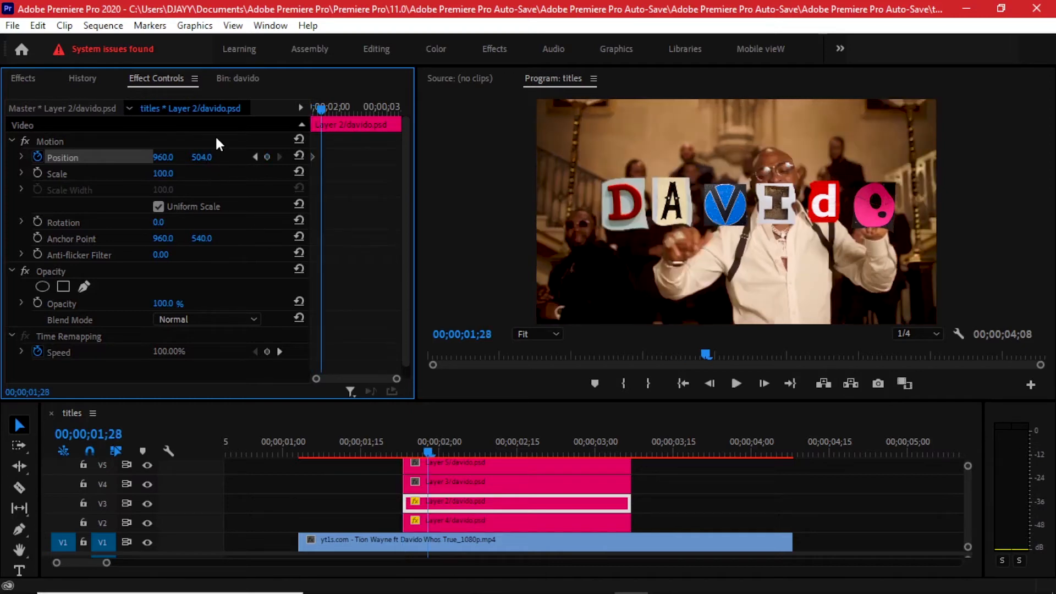
# Record a run of vertical Position keyframes on the Layer 2 letter so it bobs
pyautogui.click(200, 158)
pyautogui.write('574')
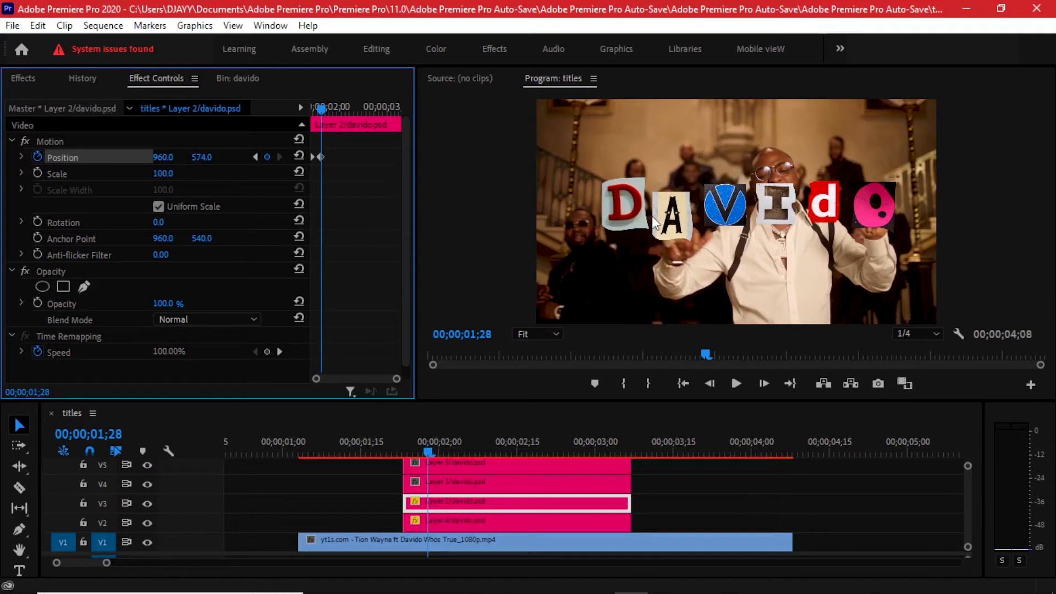
pyautogui.moveTo(606, 229)
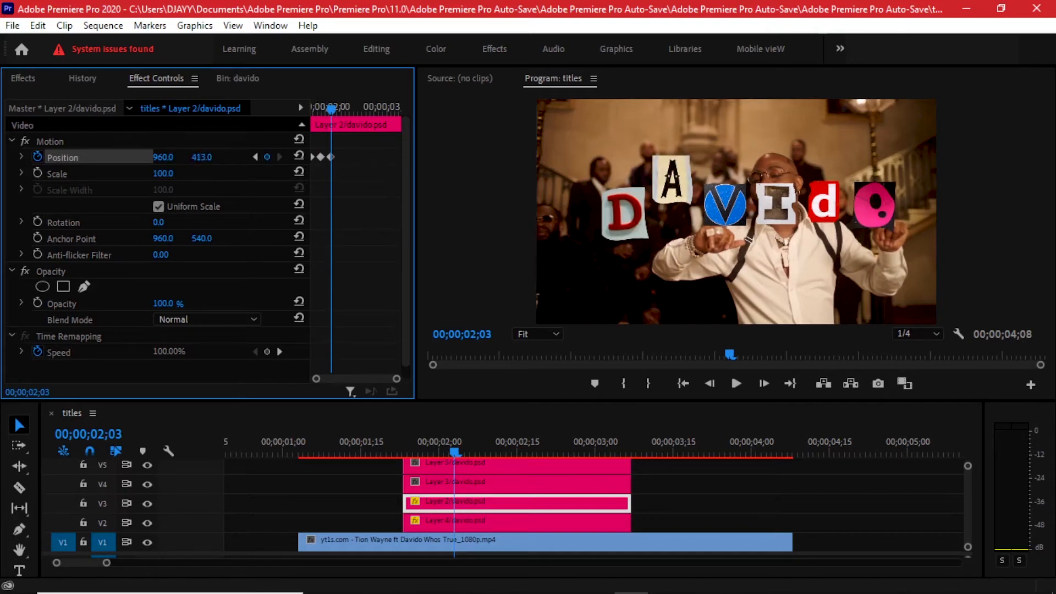
pyautogui.moveTo(202, 157); pyautogui.dragTo(201, 158)
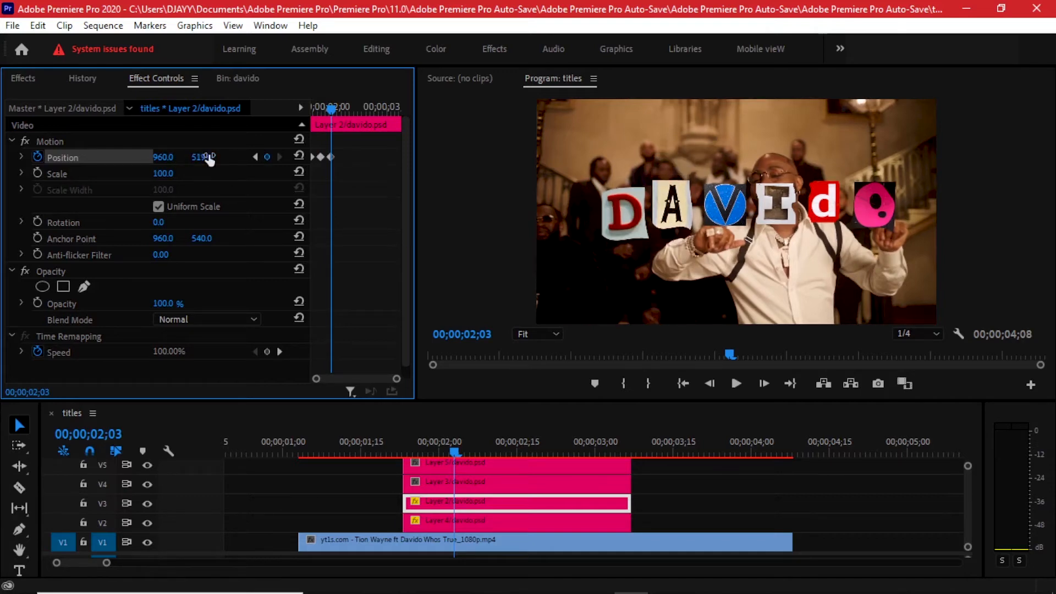
pyautogui.moveTo(202, 157); pyautogui.dragTo(203, 157)
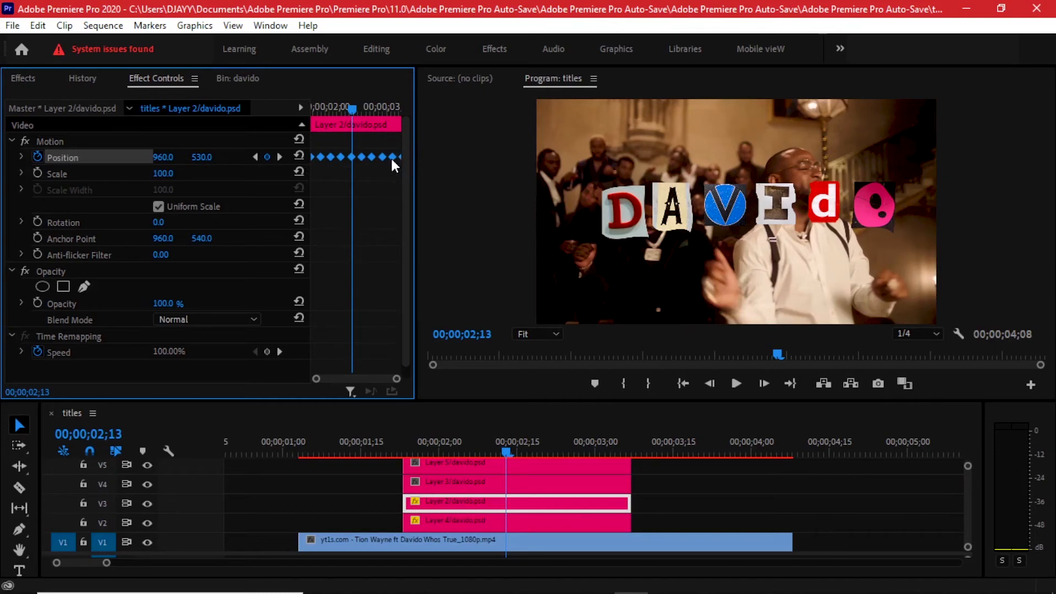
# Set the Layer 2 letter's Position keyframes to Hold interpolation, then select the Layer 3 clip
pyautogui.rightClick(394, 165)
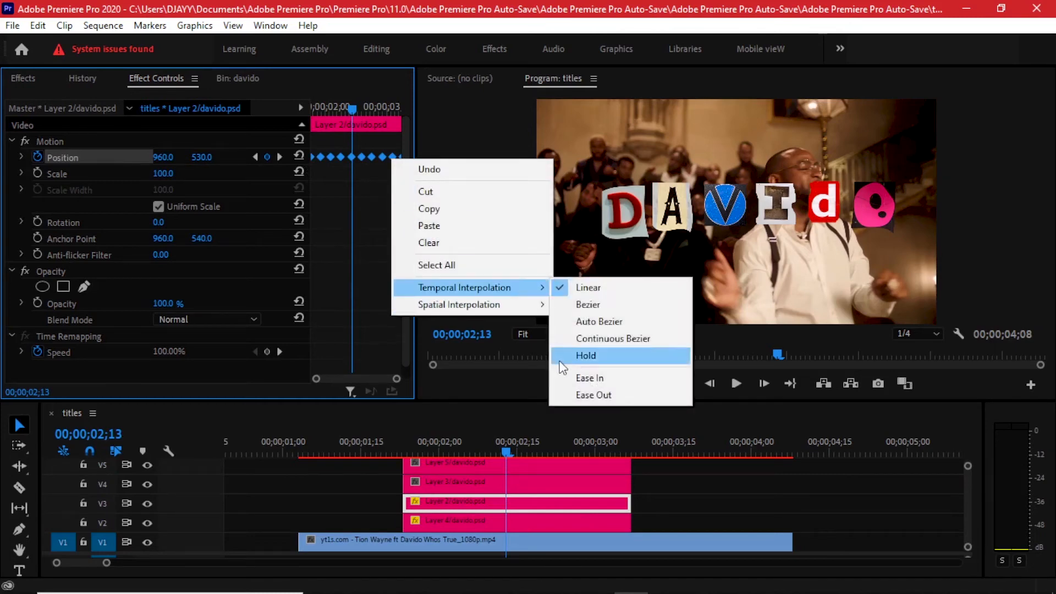
pyautogui.click(585, 356)
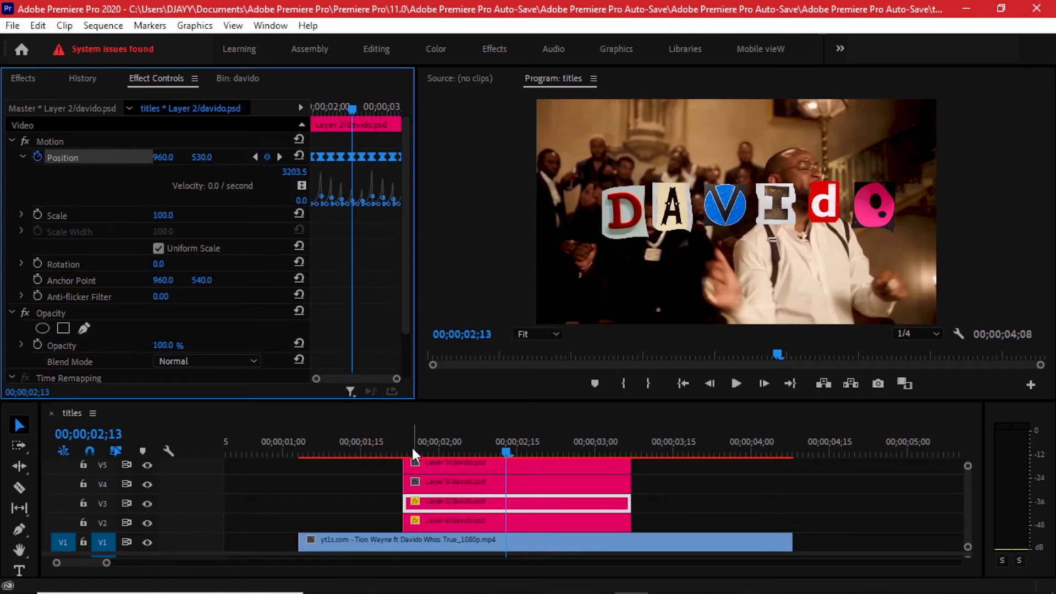
pyautogui.click(736, 383)
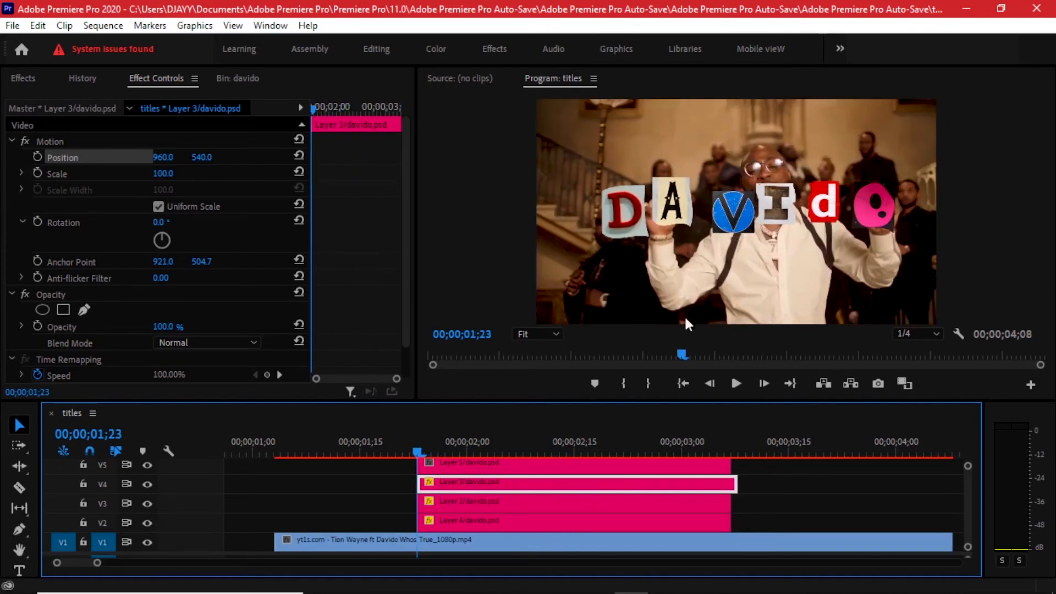
pyautogui.moveTo(657, 244)
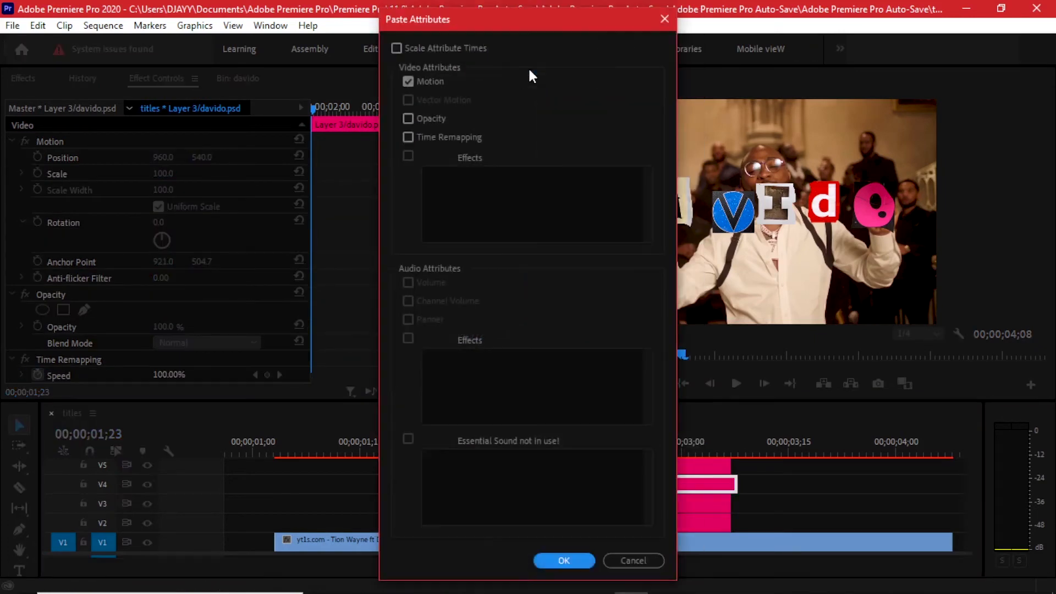
# Paste the Motion attributes onto the Layer 3, Layer 1 and next letter clips
pyautogui.click(564, 560)
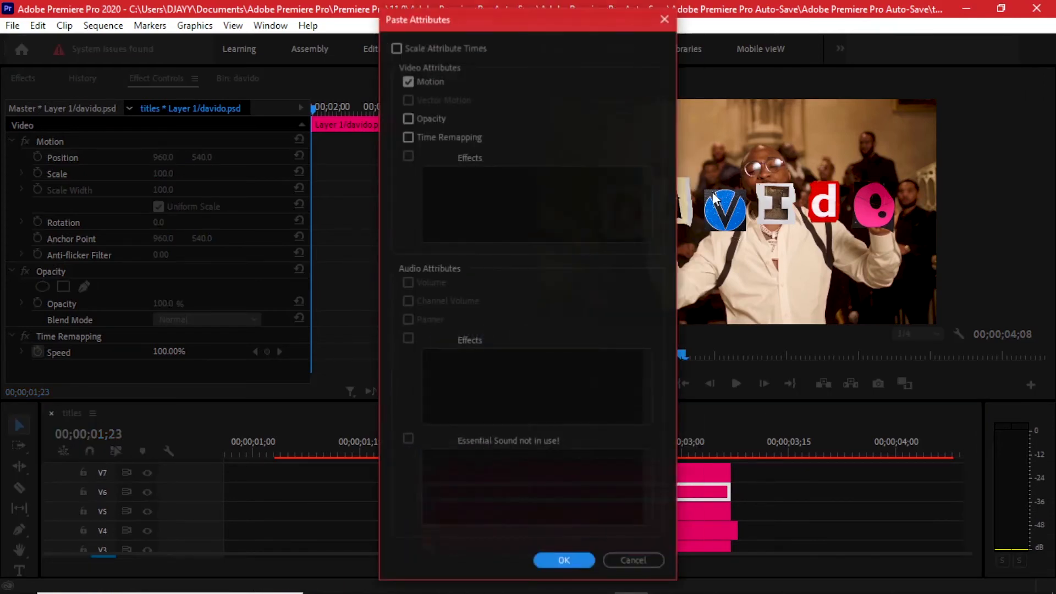
pyautogui.click(563, 560)
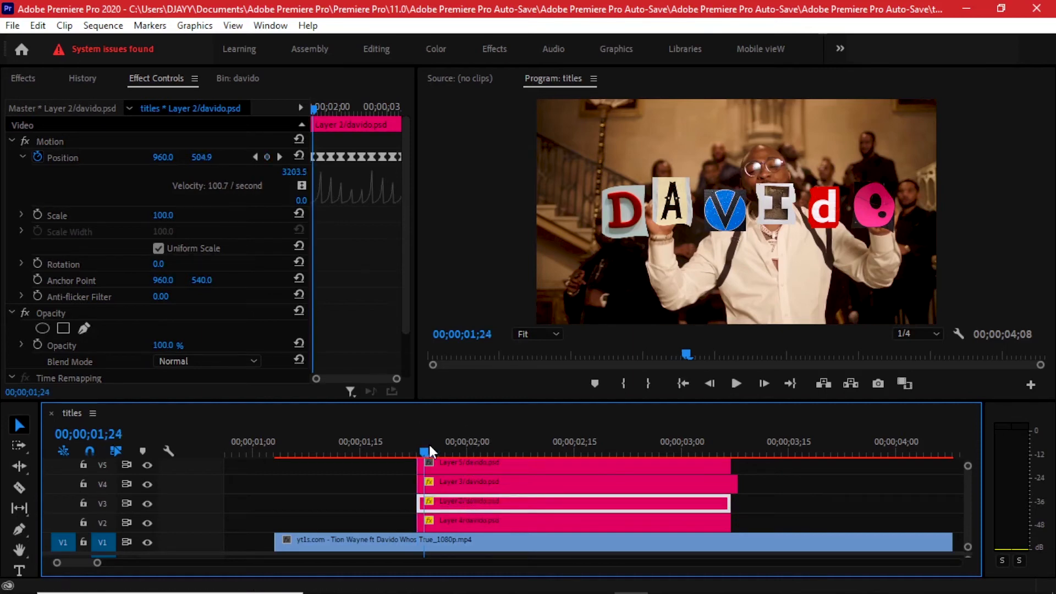
pyautogui.rightClick(472, 501)
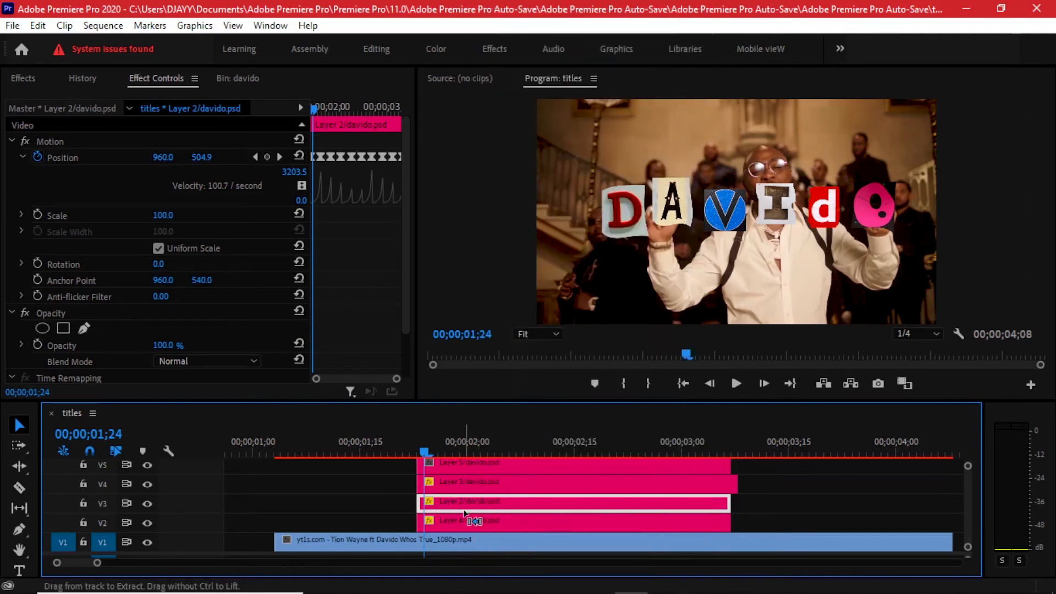
pyautogui.click(572, 463)
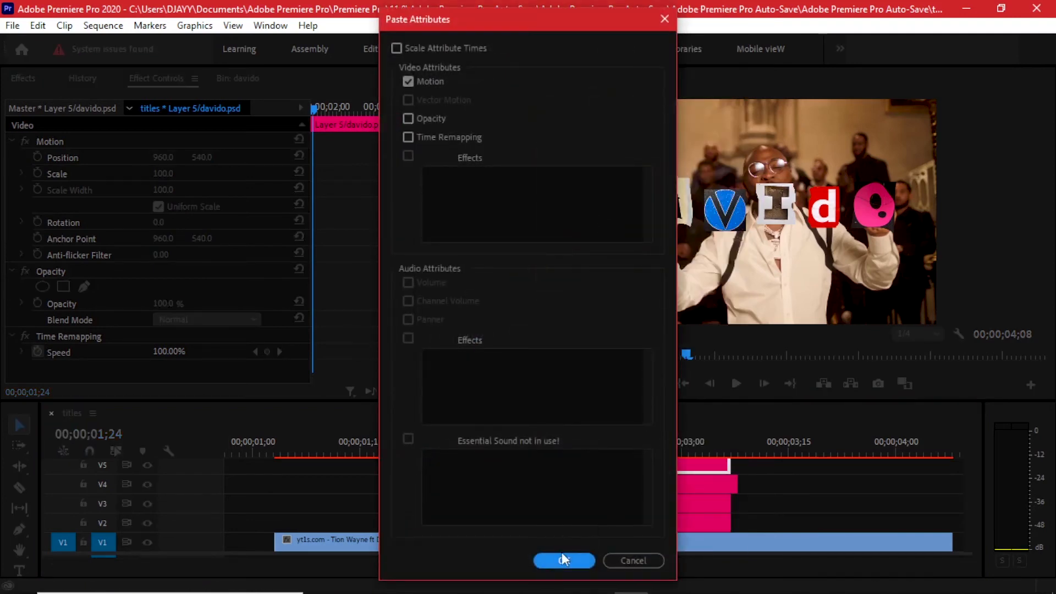
pyautogui.click(565, 560)
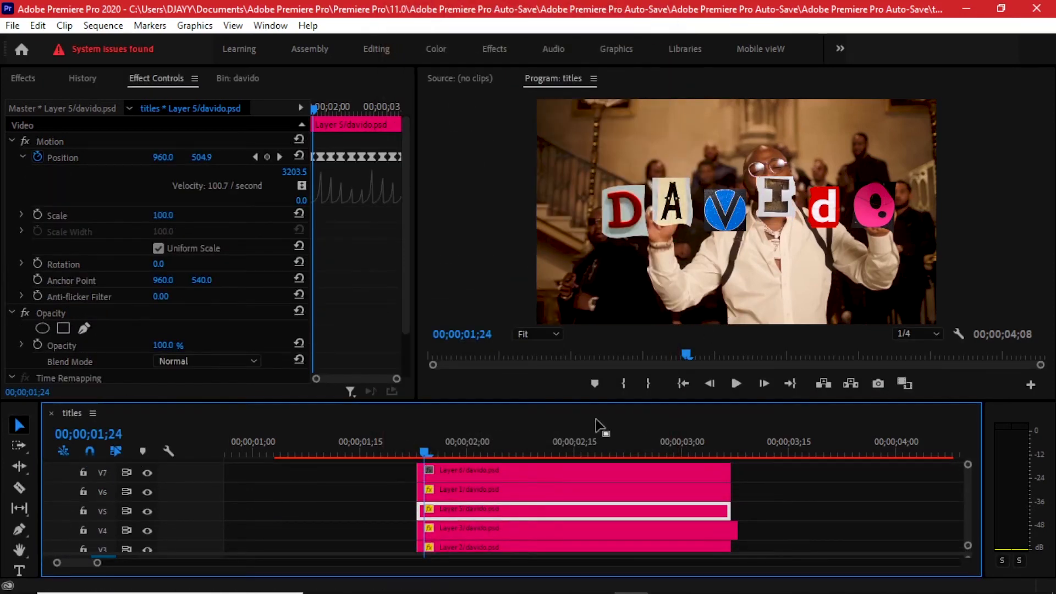
# Paste the Motion attributes onto the Layer 6 letter clip as well
pyautogui.click(572, 472)
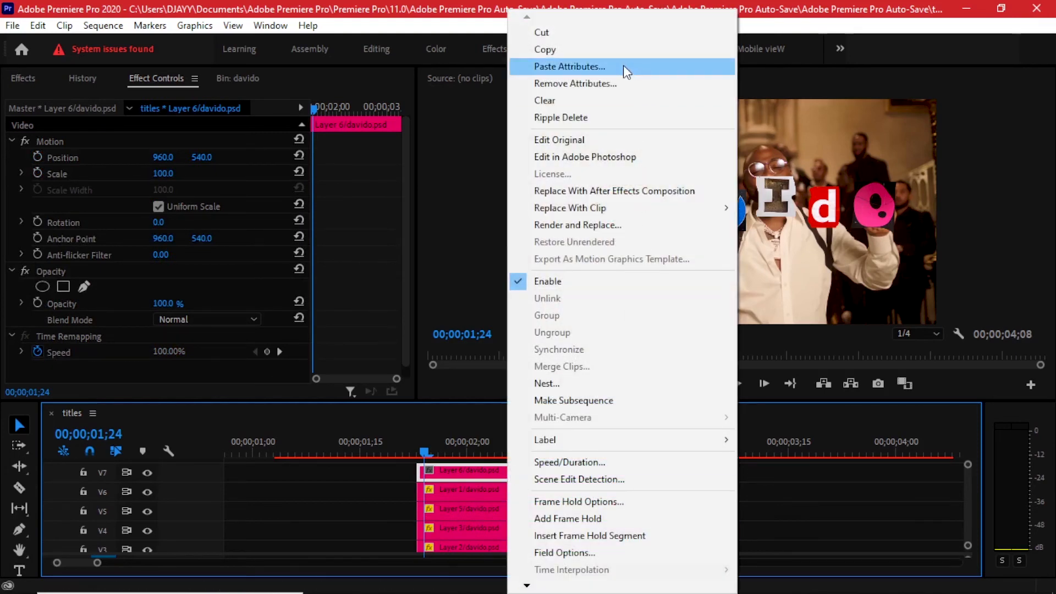
pyautogui.click(569, 66)
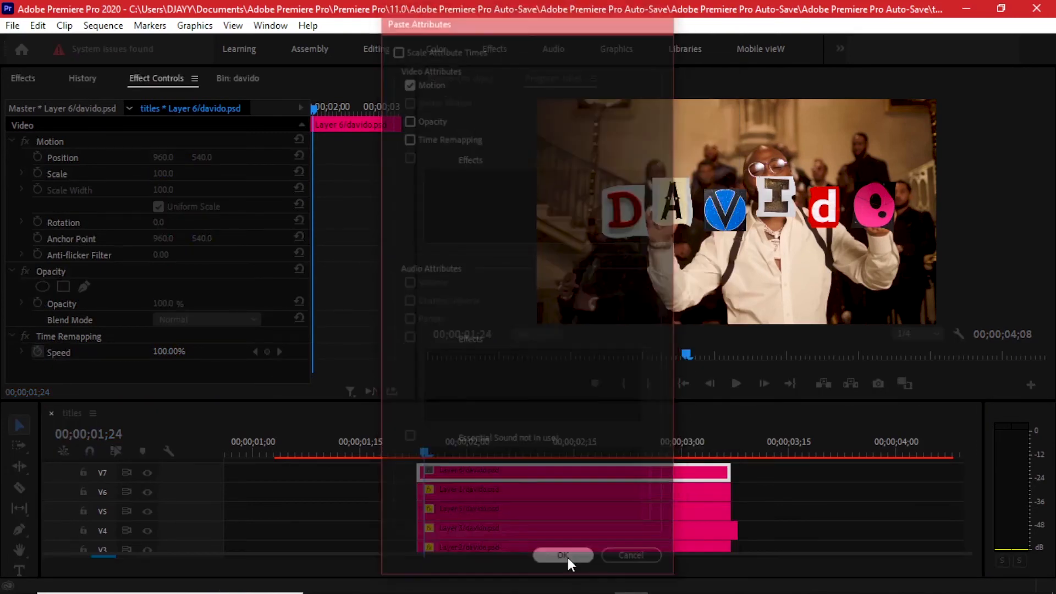
pyautogui.click(564, 554)
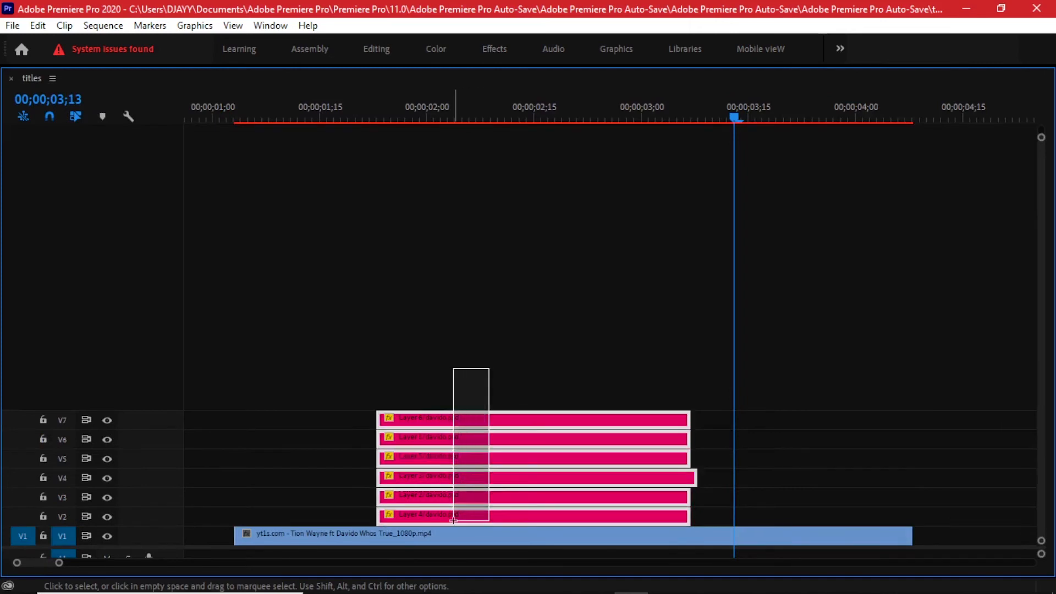
# Nest the six letter clips into Nested Sequence 22 above the music video
pyautogui.rightClick(457, 477)
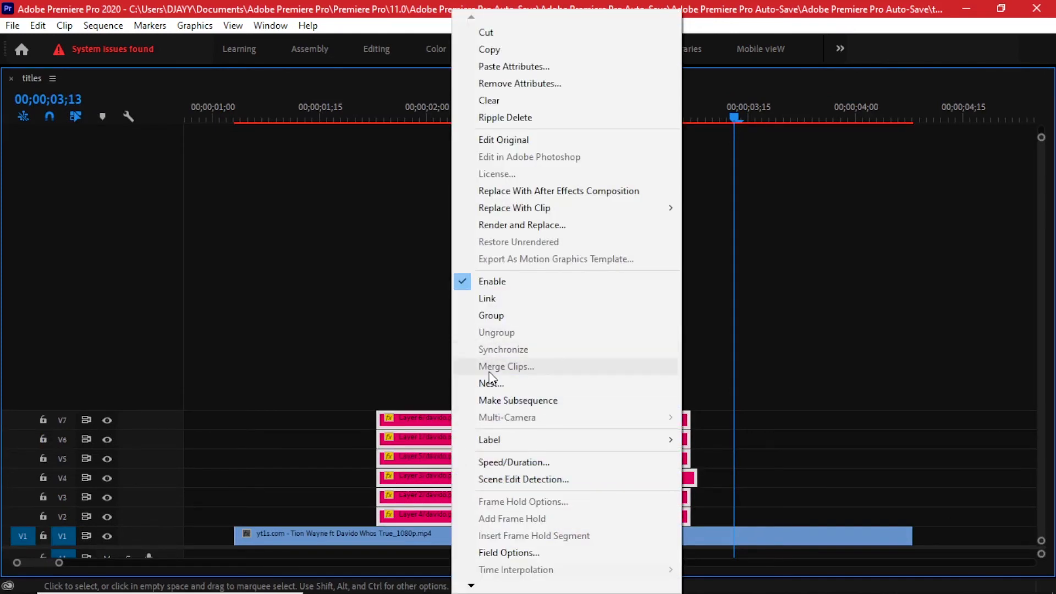
pyautogui.click(491, 383)
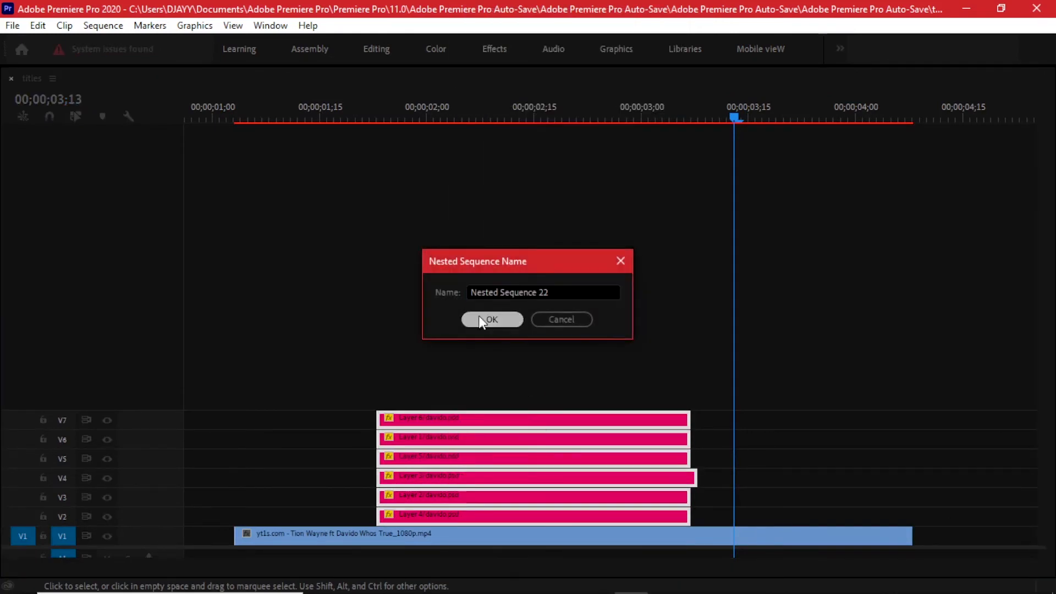
pyautogui.click(491, 319)
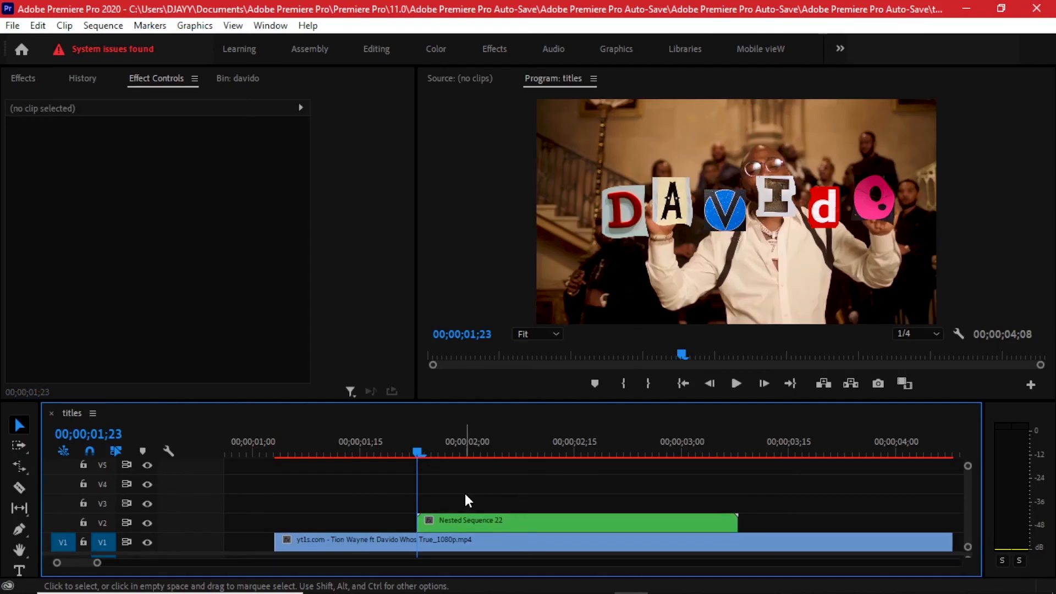
pyautogui.click(736, 383)
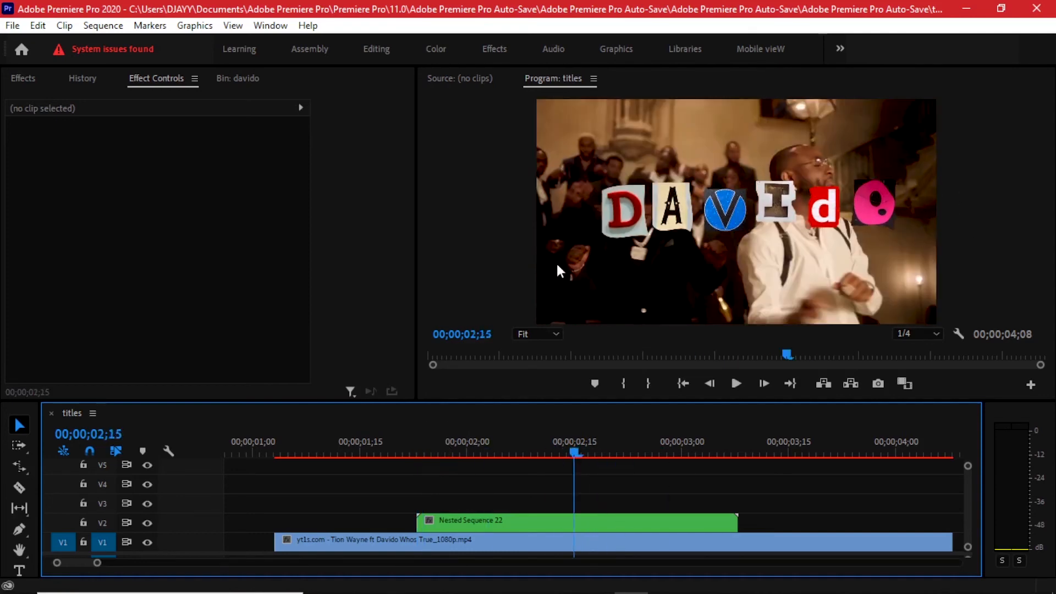
pyautogui.click(736, 383)
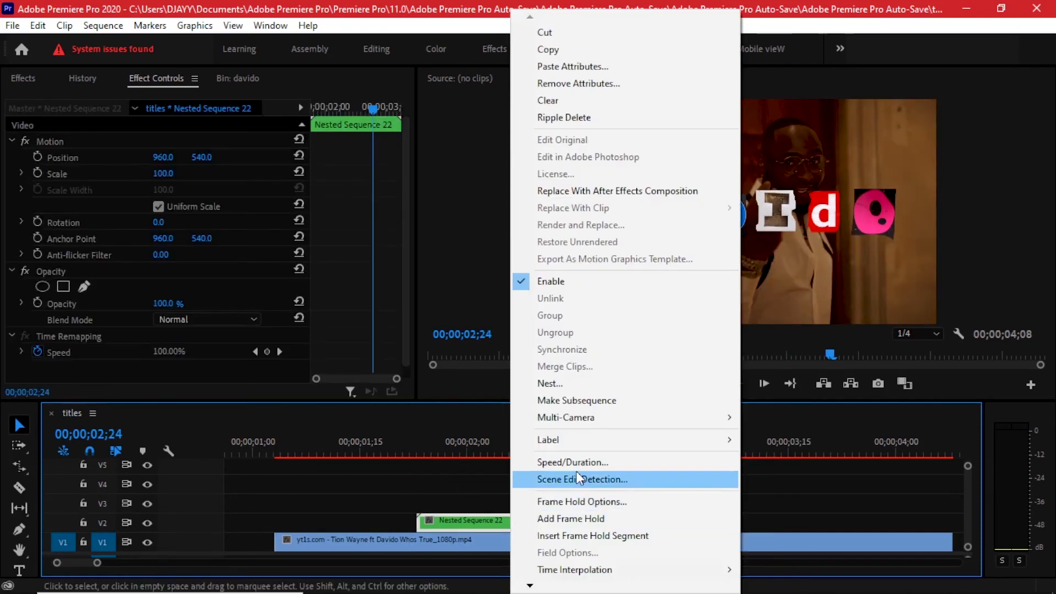
# Rate-stretch Nested Sequence 22 to 57.69% speed and preview the titles over the video
pyautogui.click(572, 461)
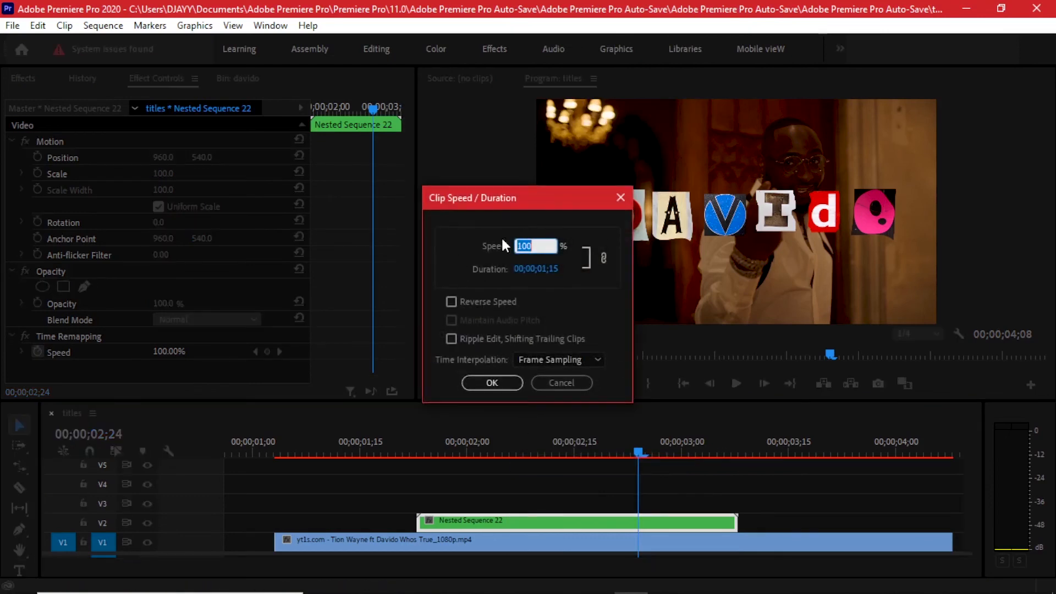
pyautogui.click(491, 382)
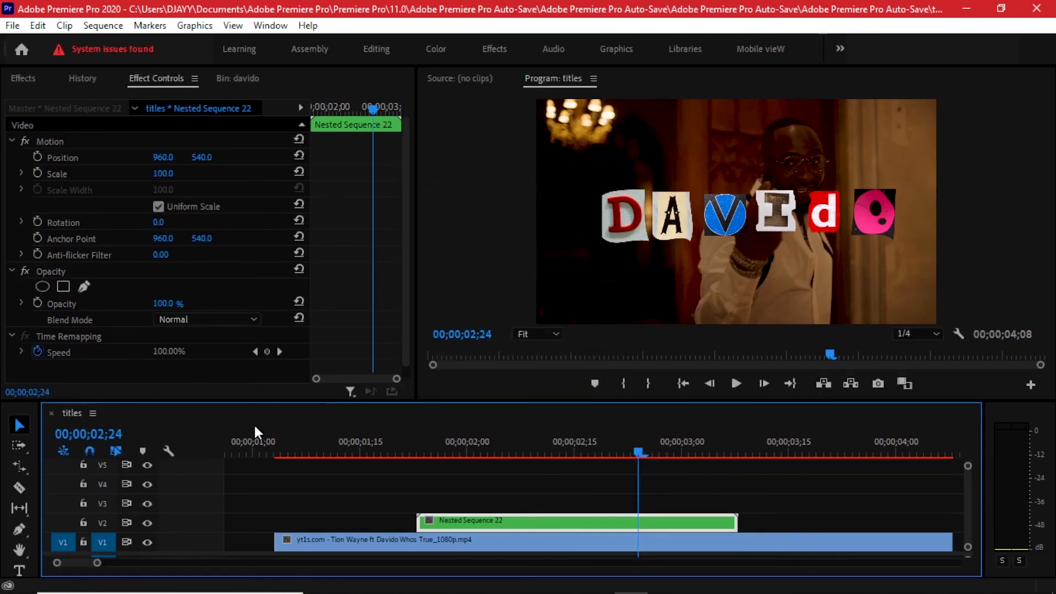
pyautogui.moveTo(18, 467)
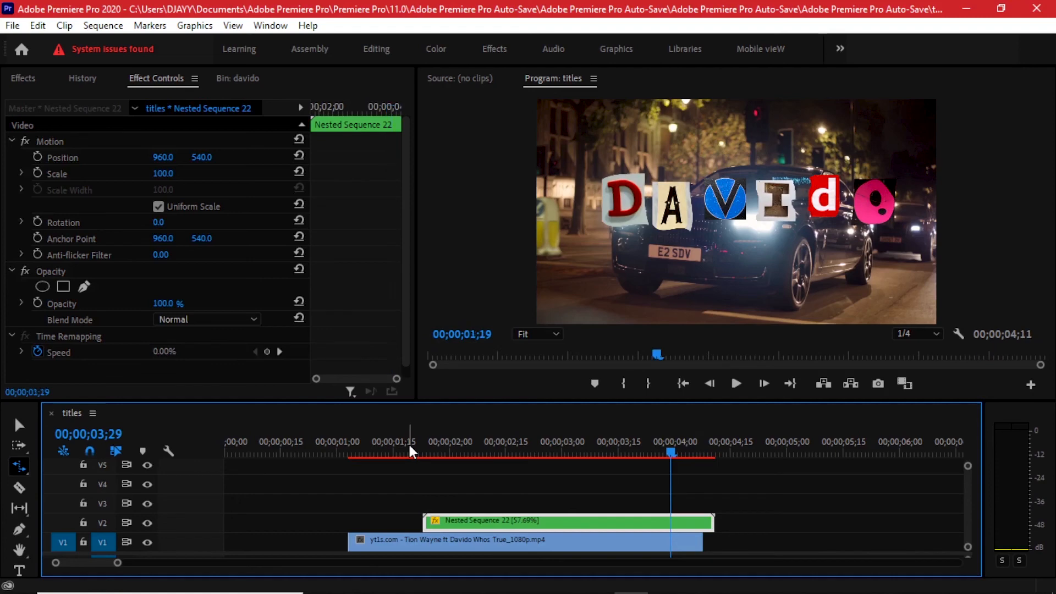
pyautogui.click(736, 383)
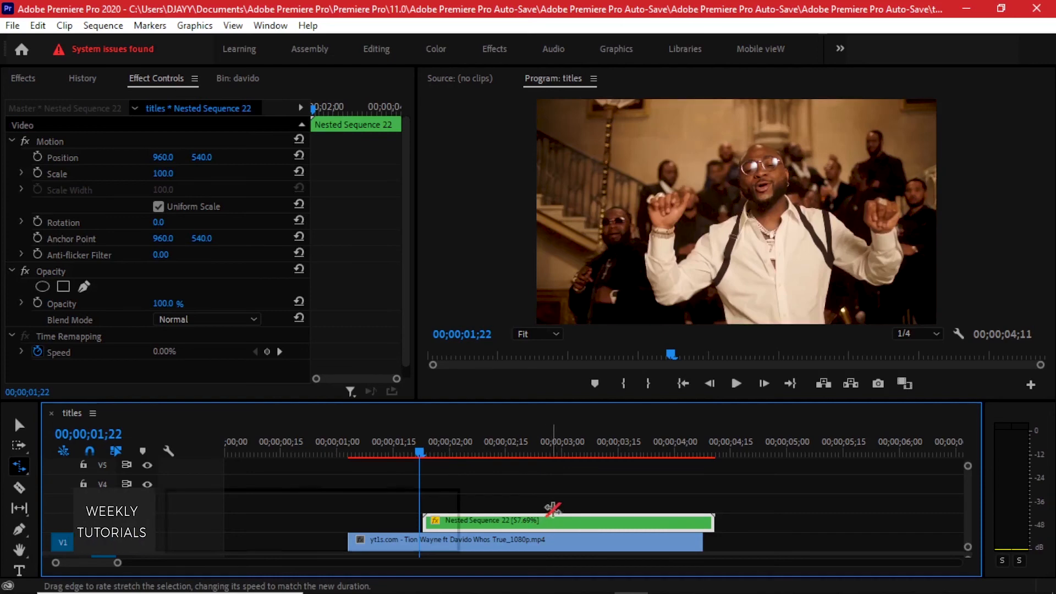
pyautogui.click(431, 451)
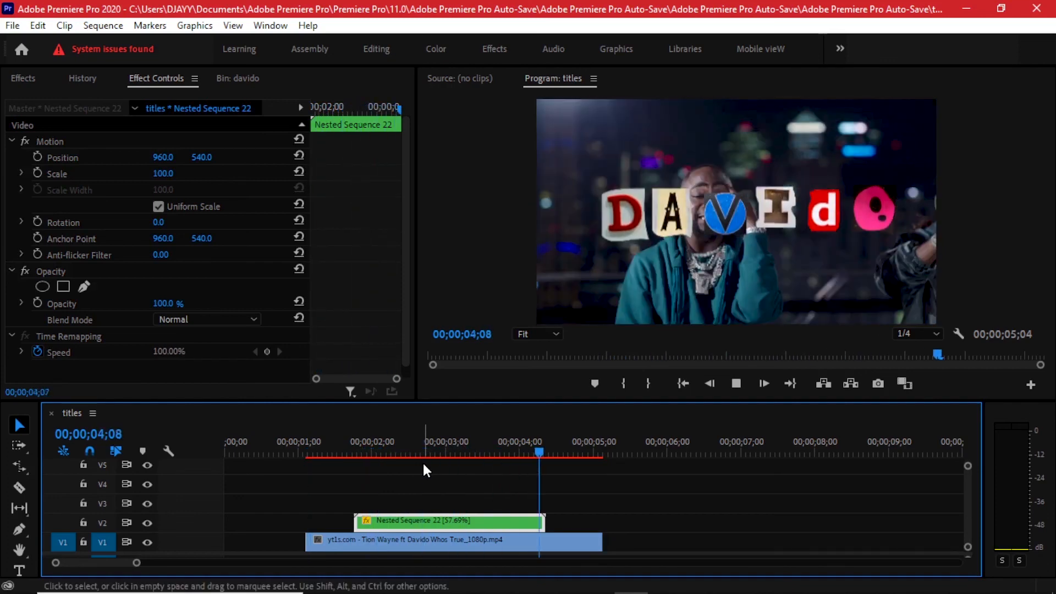
pyautogui.click(370, 451)
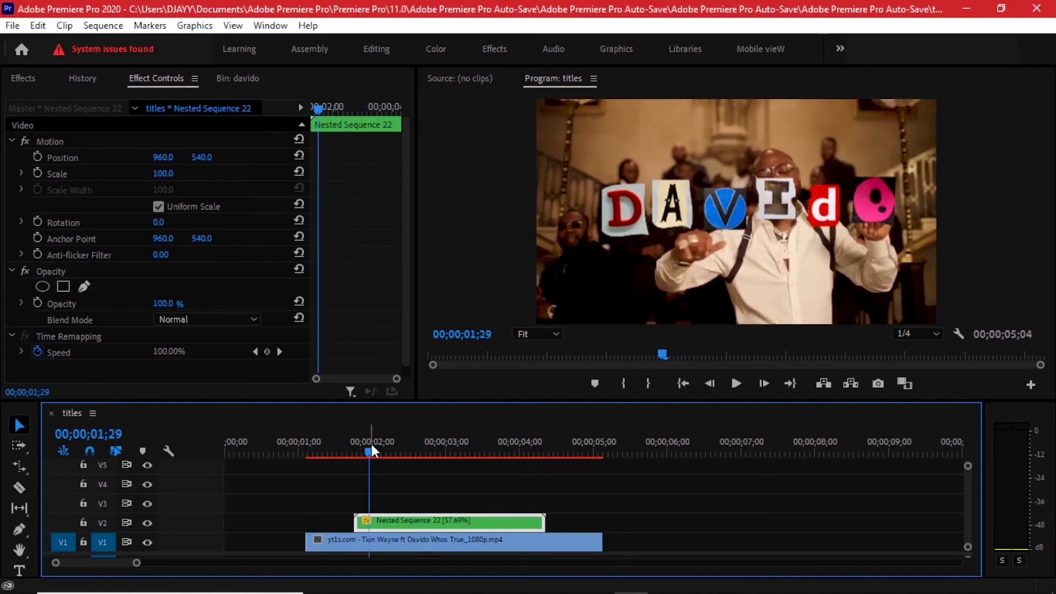